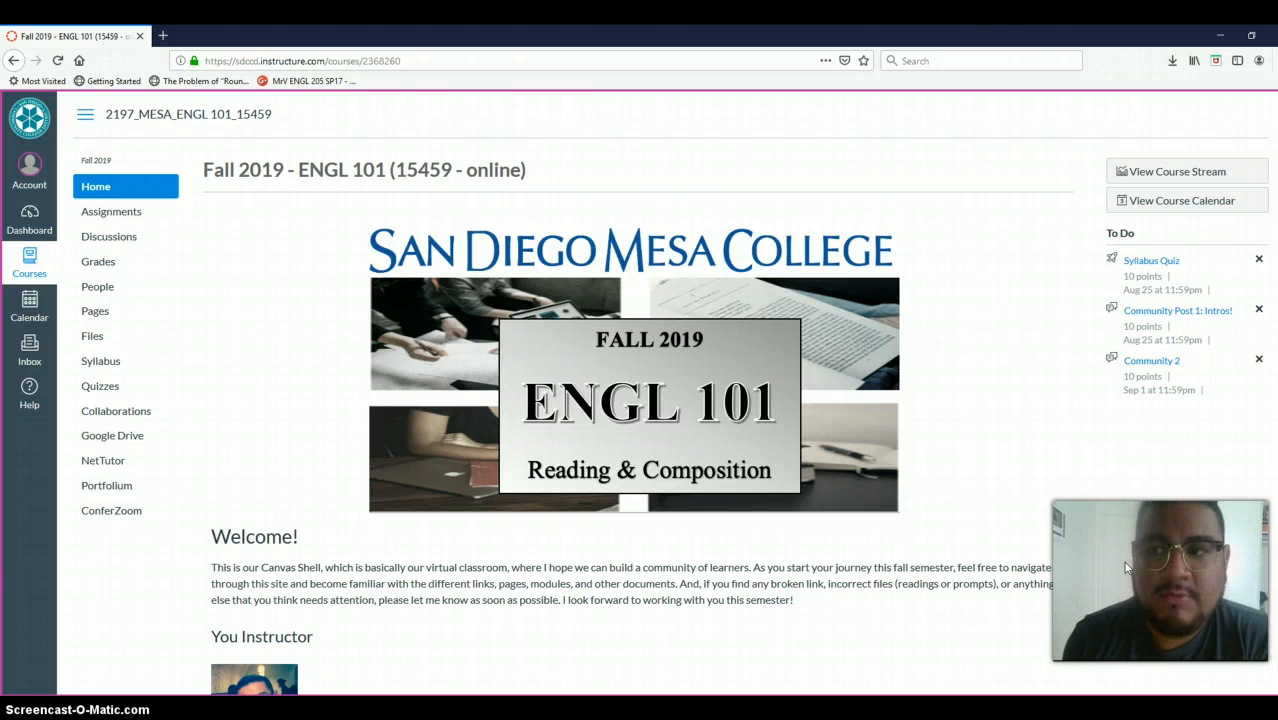
Scroll the ENGL 101 home page down to the Week 1 and Week 2 activity links
scroll("down", 3)
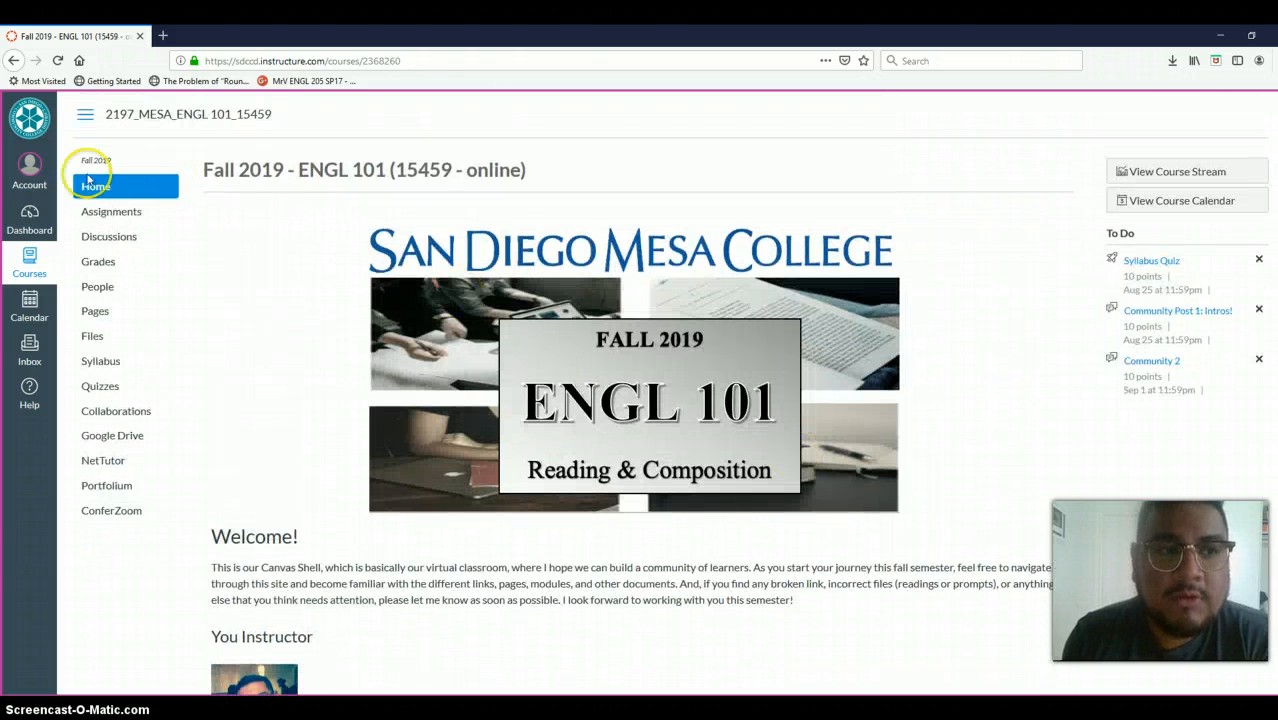
mouse_move(280, 180)
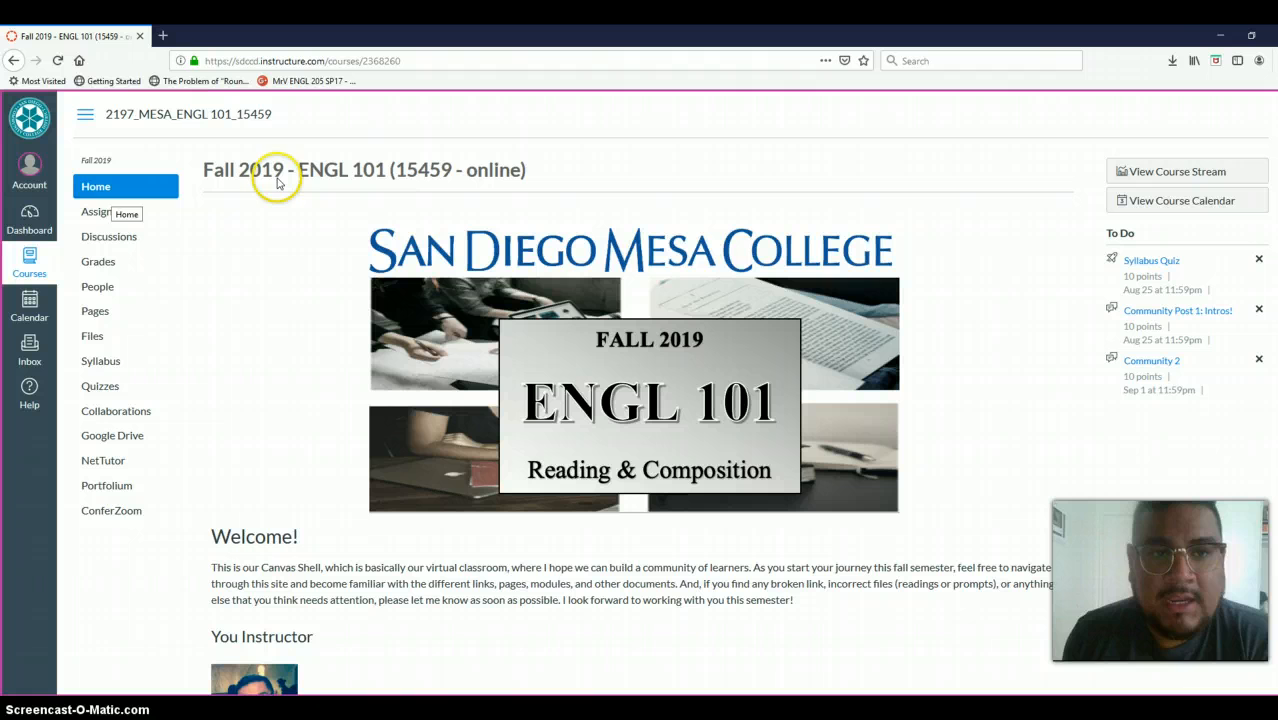
mouse_move(448, 222)
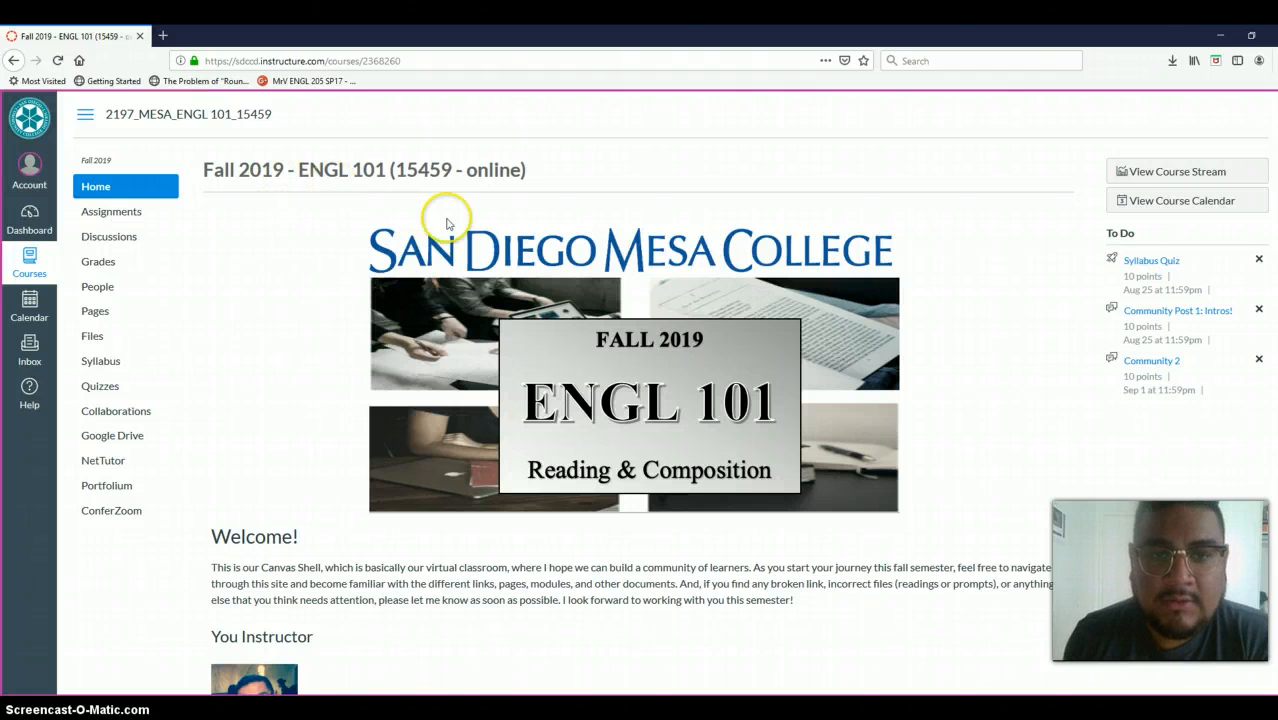
scroll("down", 3)
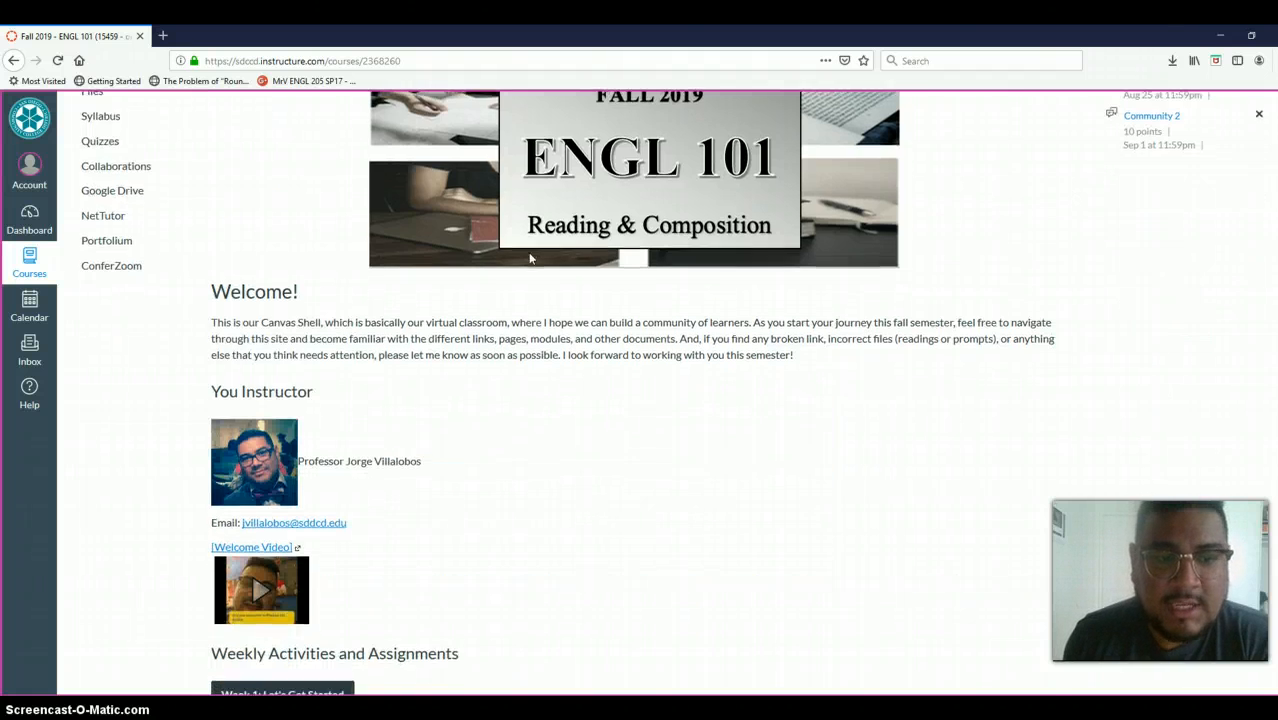
scroll("down", 3)
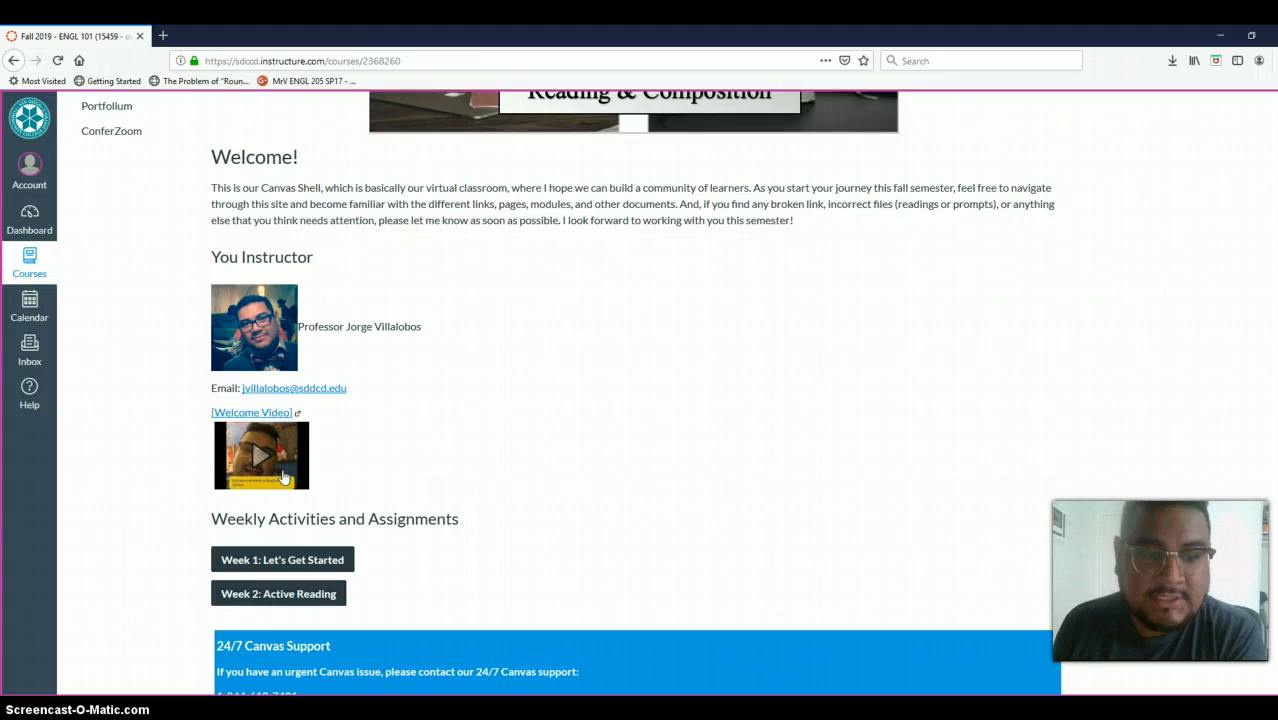
scroll("down", 3)
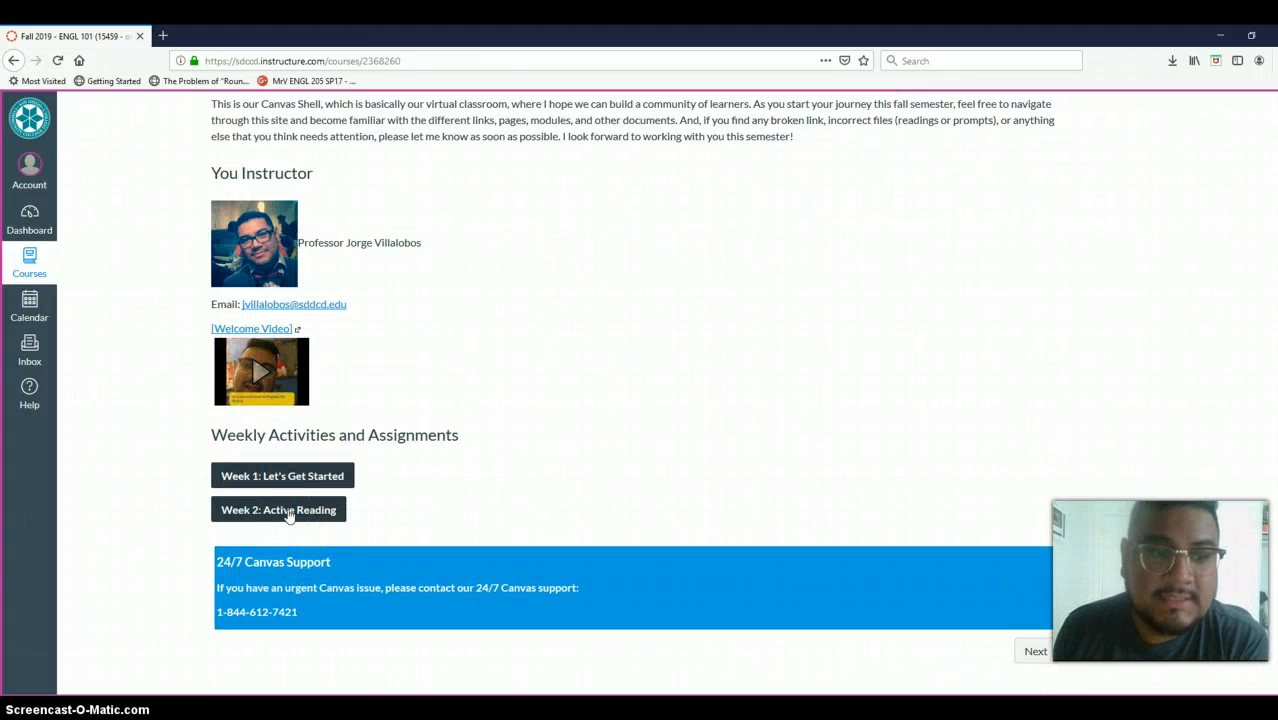
Open the 'Week 2: Active Reading' page from the Weekly Activities links
left_click(278, 509)
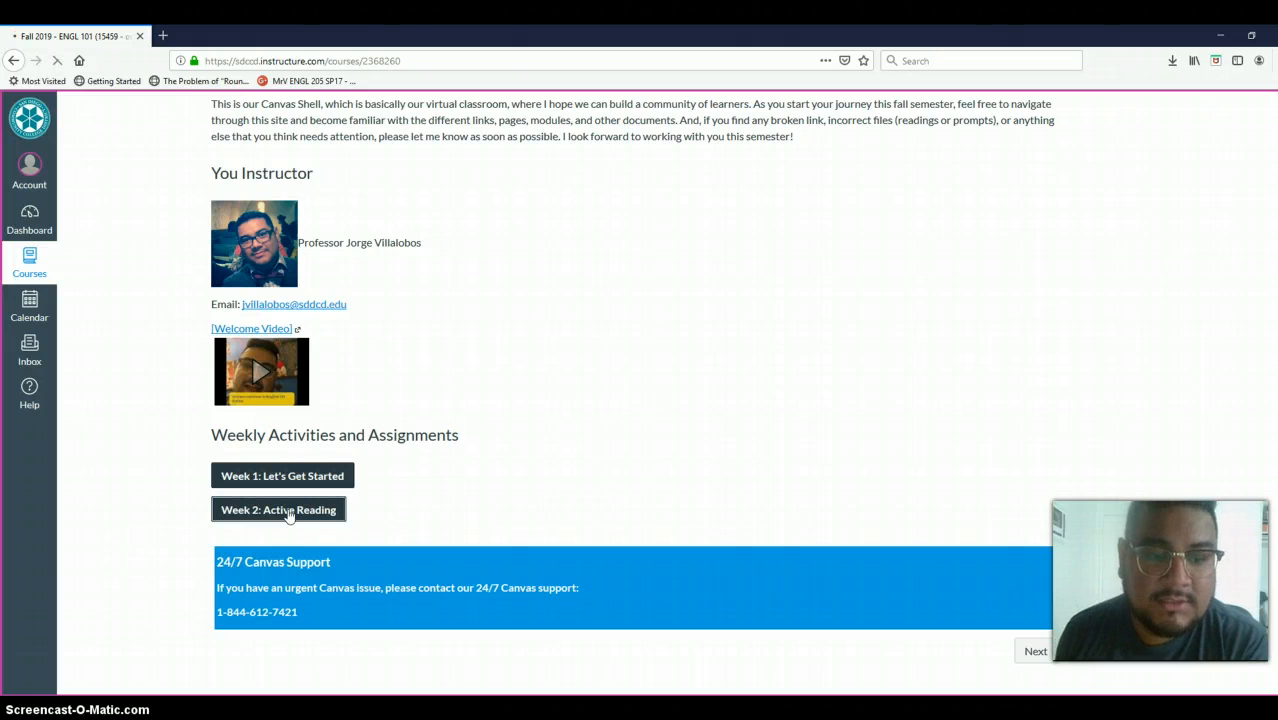
left_click(278, 509)
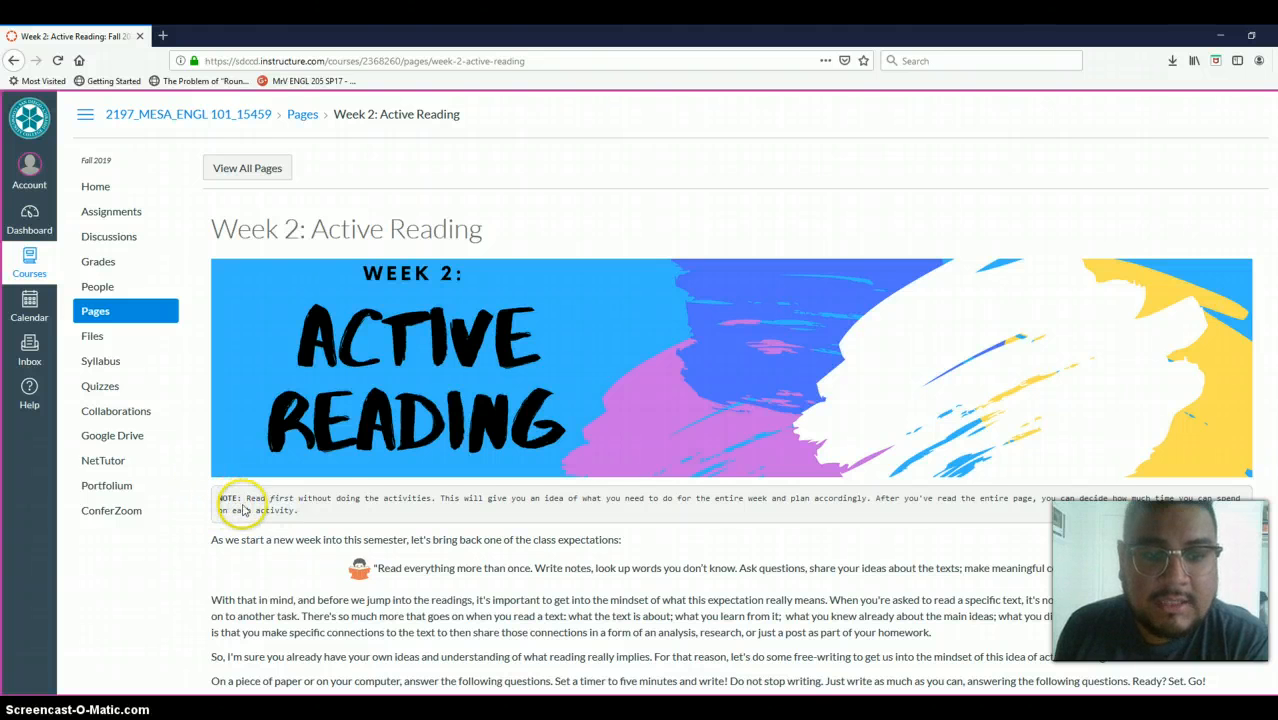
mouse_move(297, 509)
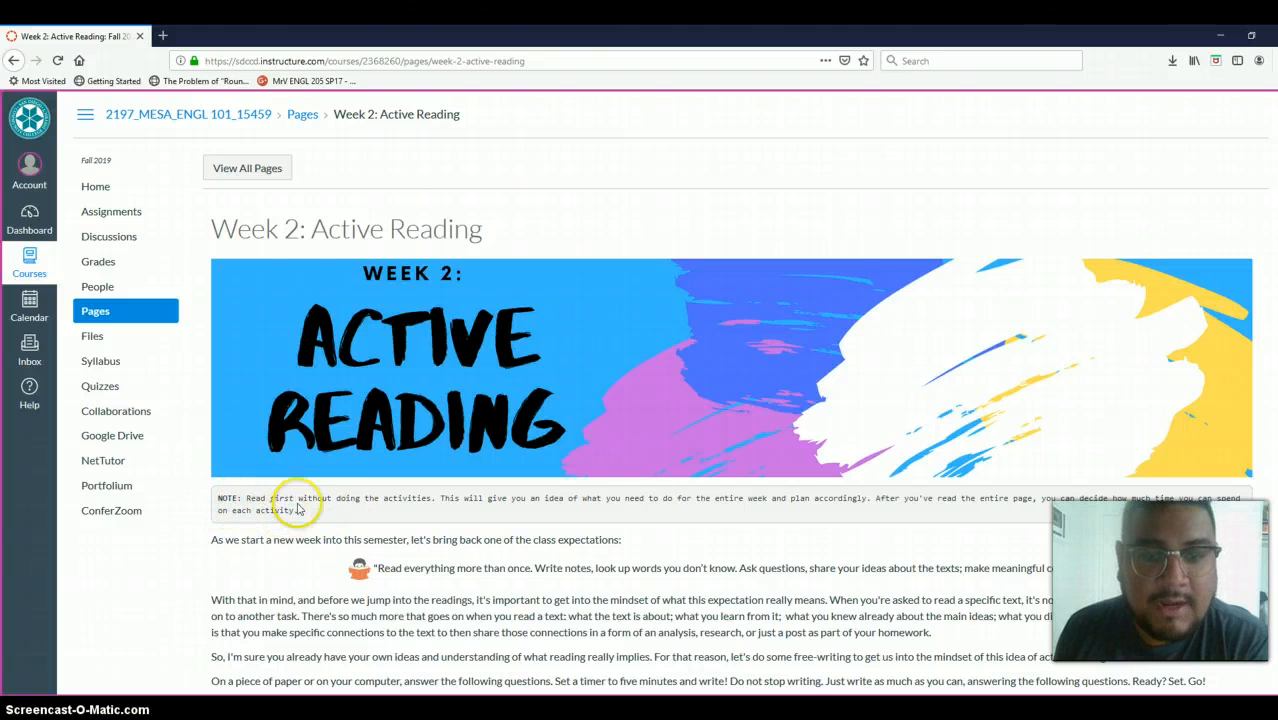
mouse_move(280, 360)
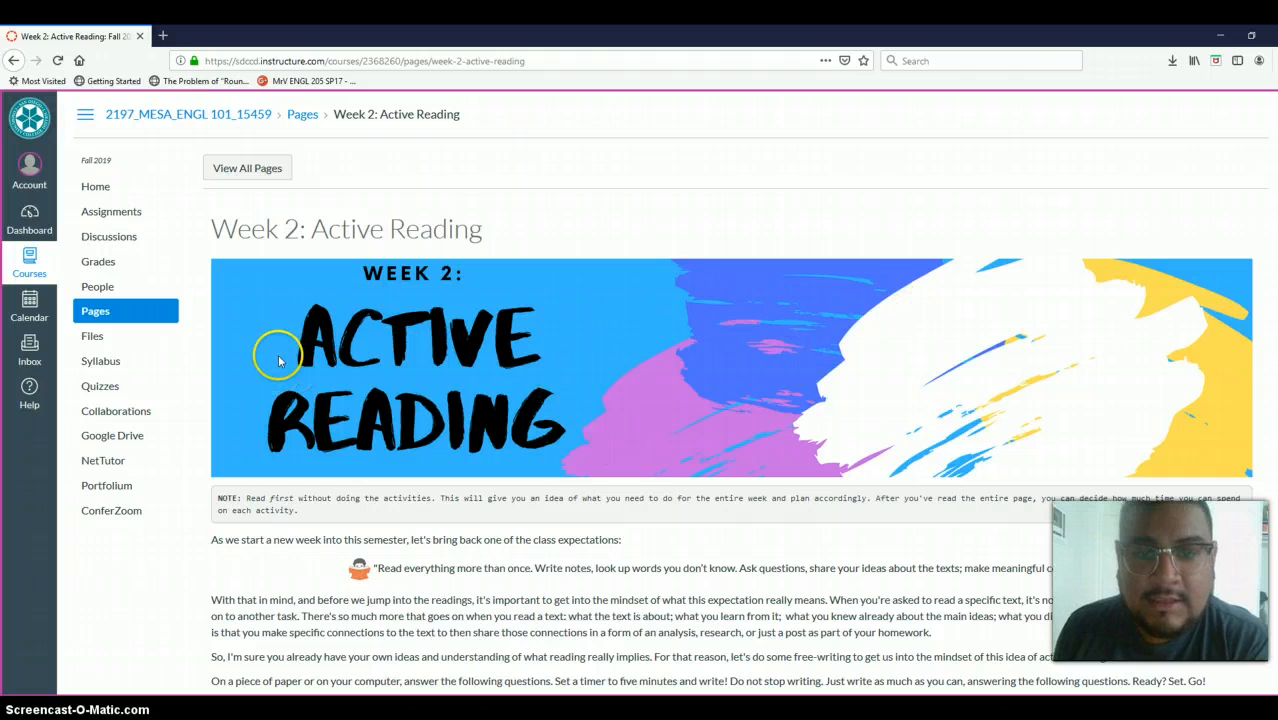
mouse_move(725, 388)
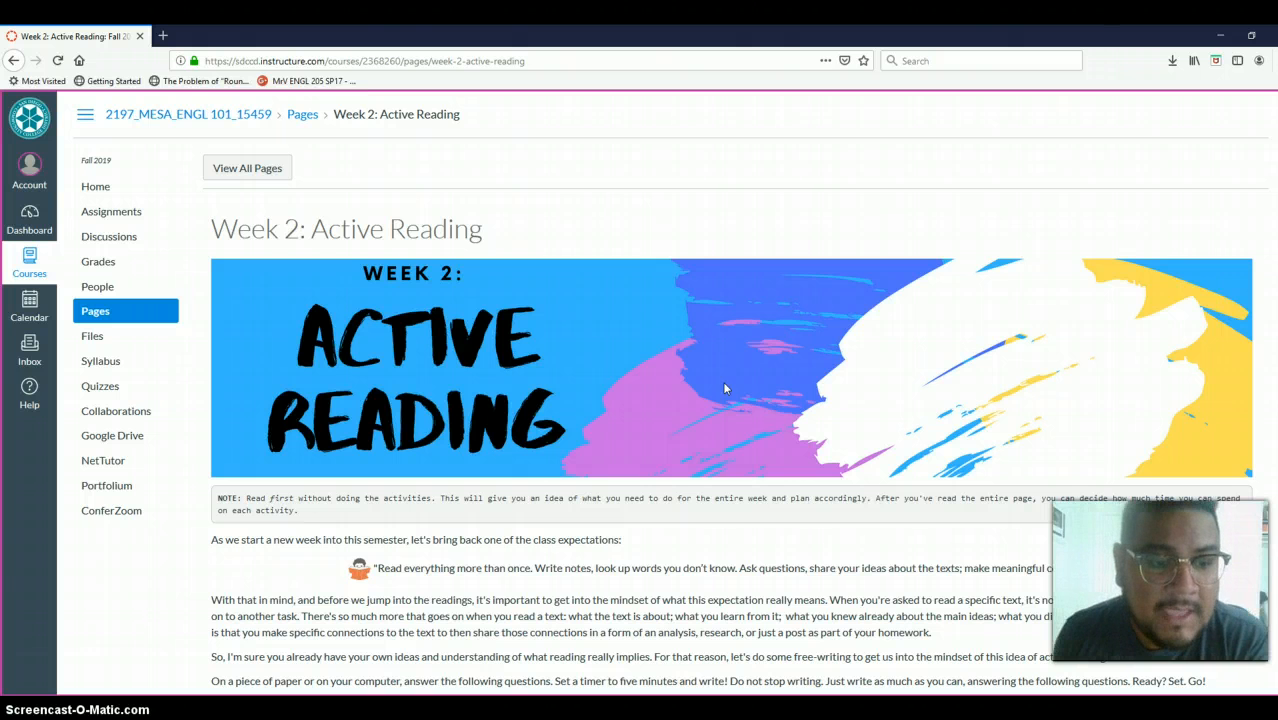
mouse_move(338, 465)
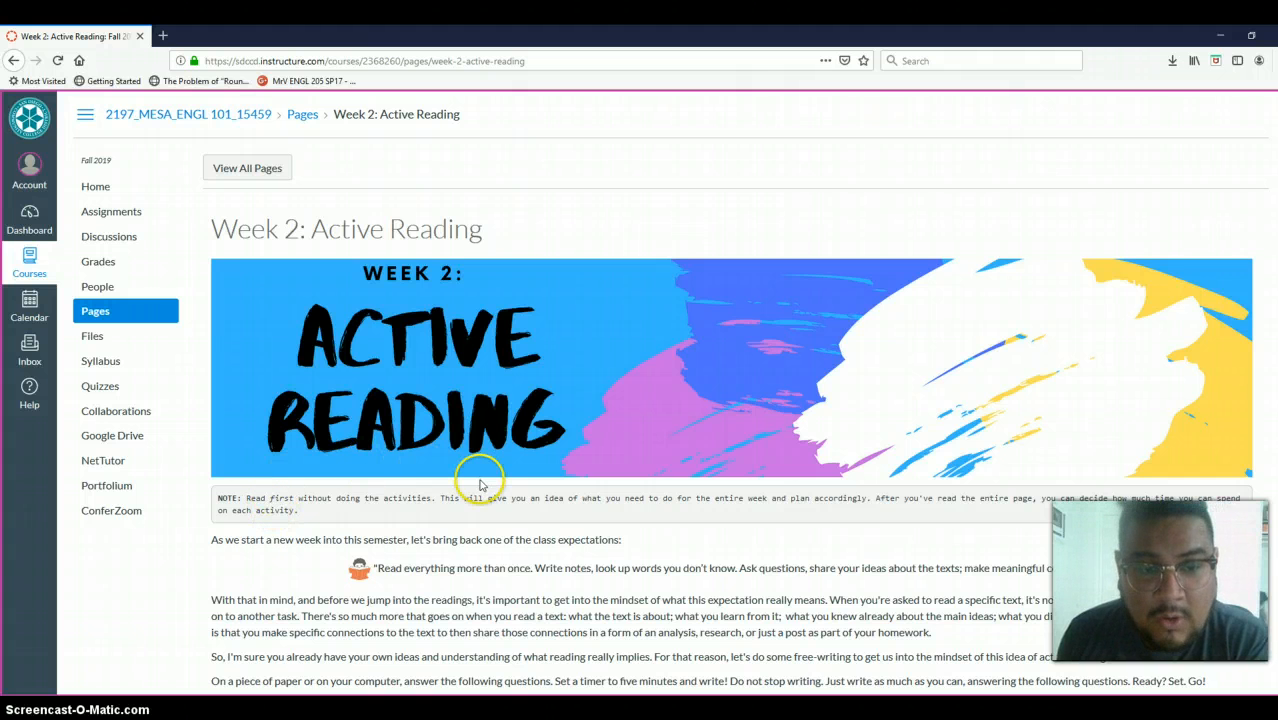
mouse_move(490, 483)
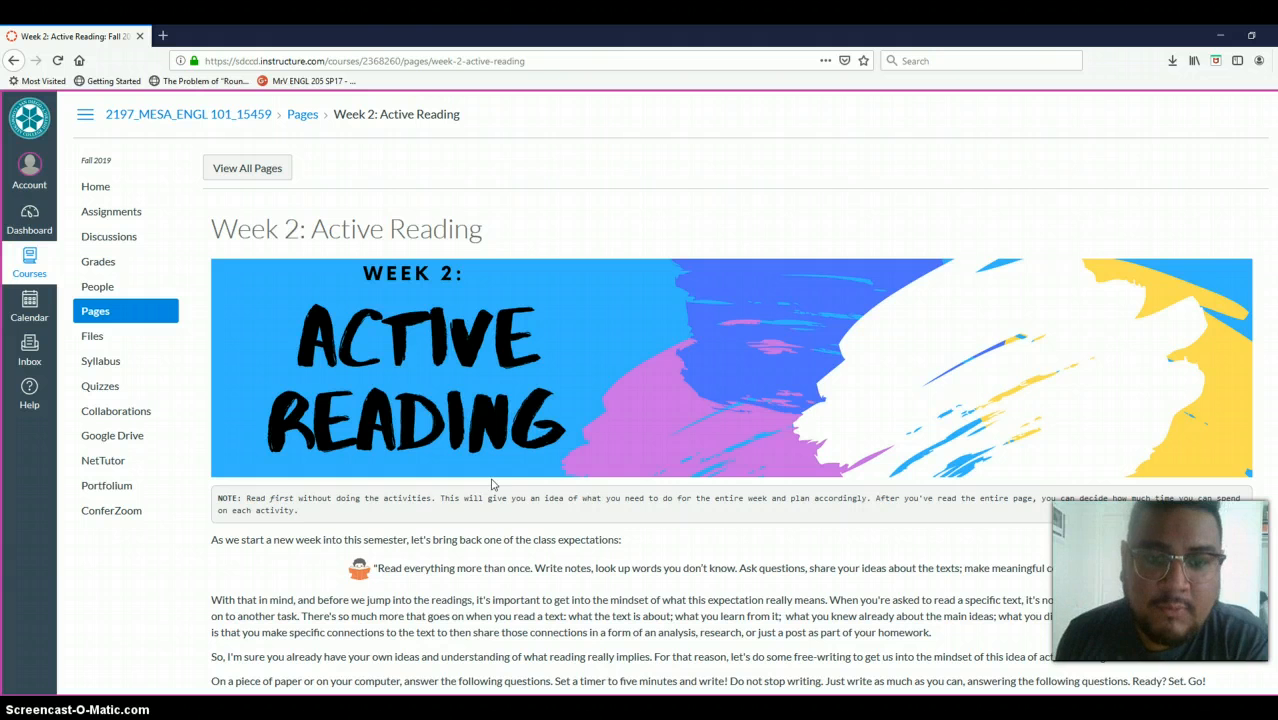
scroll("down", 3)
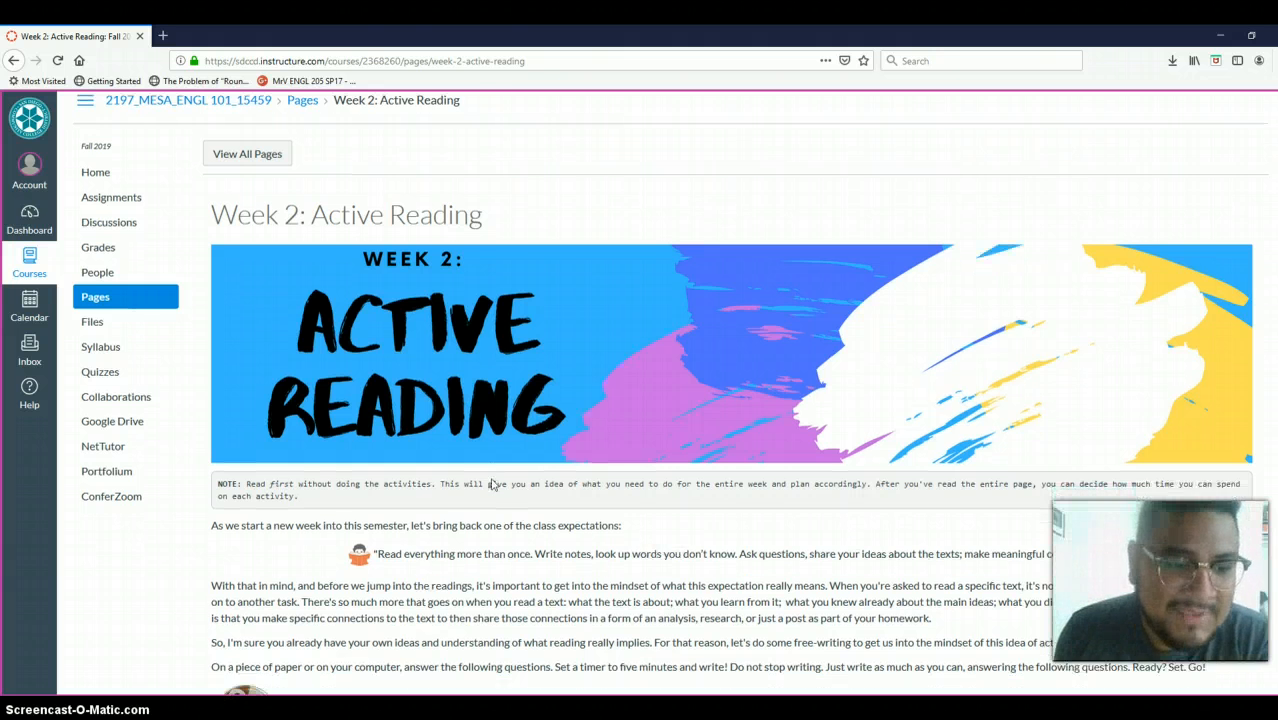
scroll("down", 3)
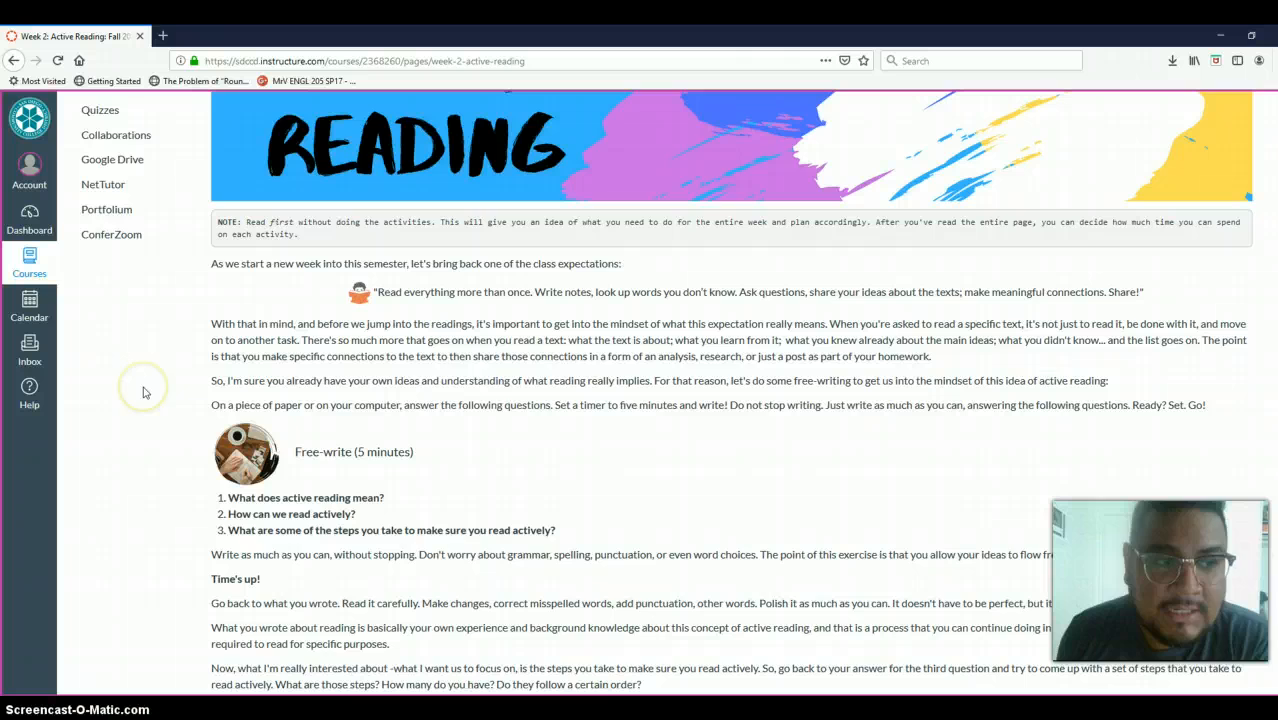
mouse_move(531, 377)
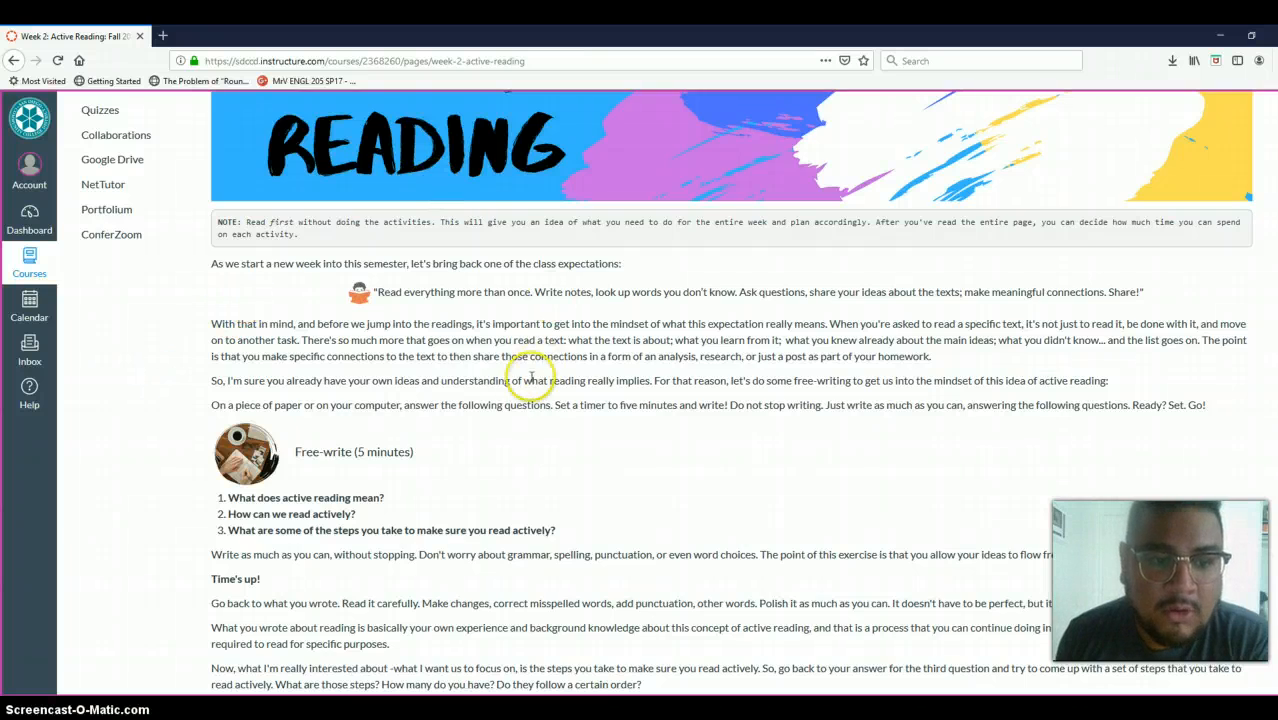
scroll("down", 3)
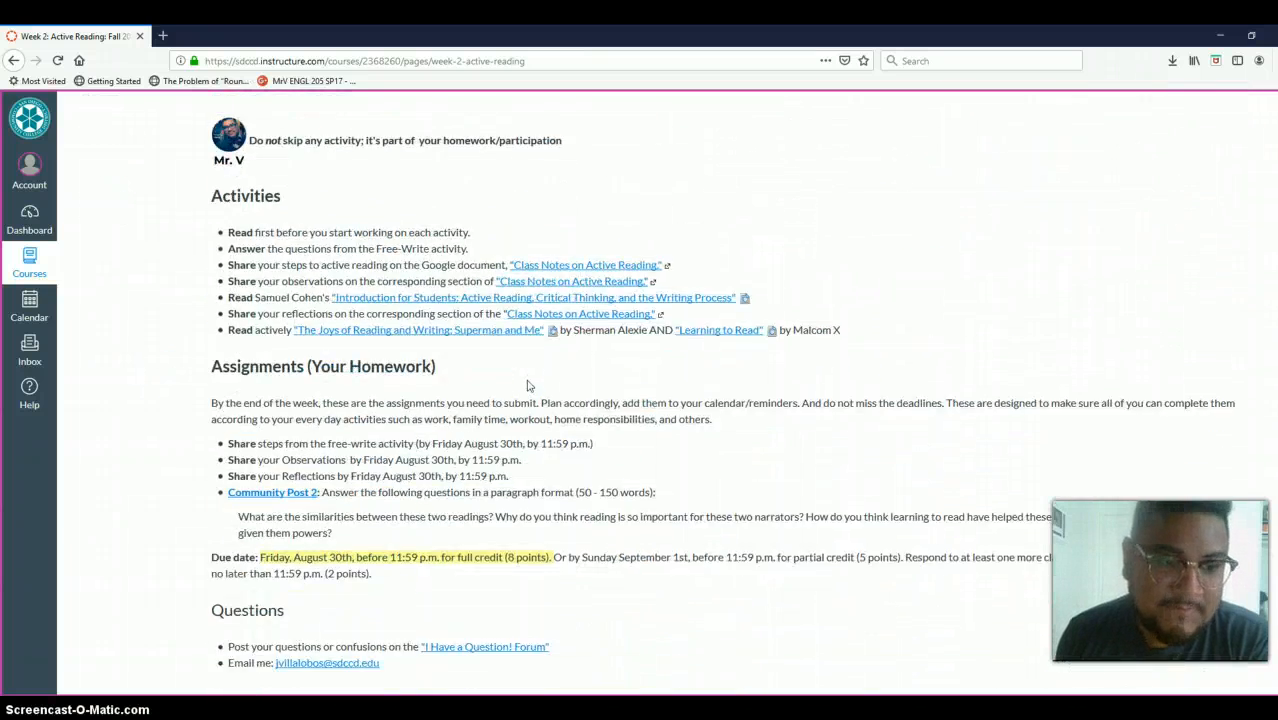
scroll("up", 3)
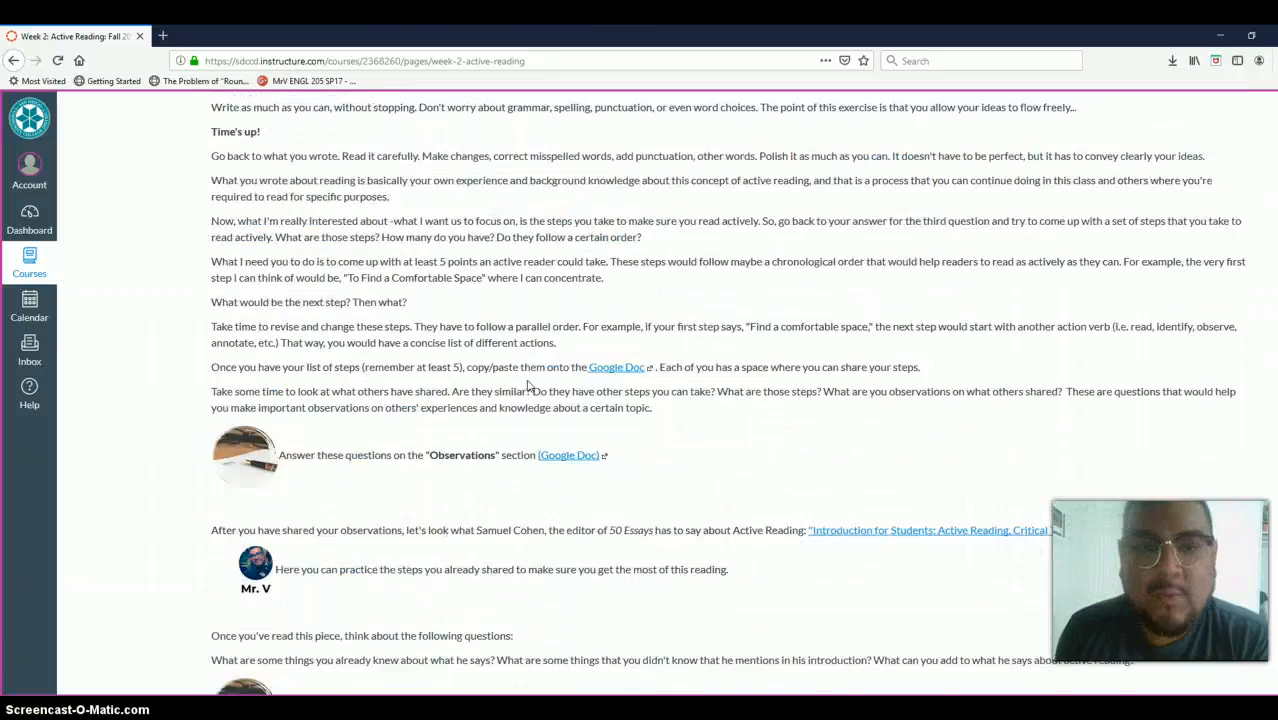
scroll("up", 3)
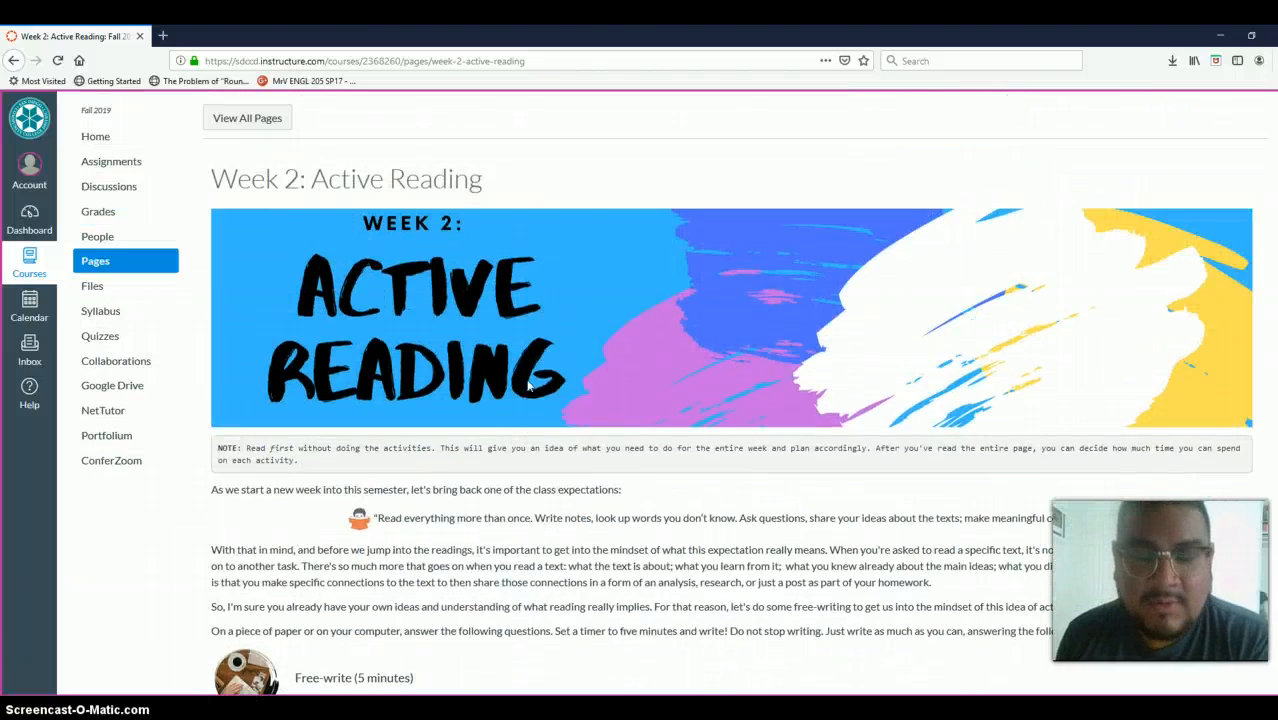
mouse_move(557, 690)
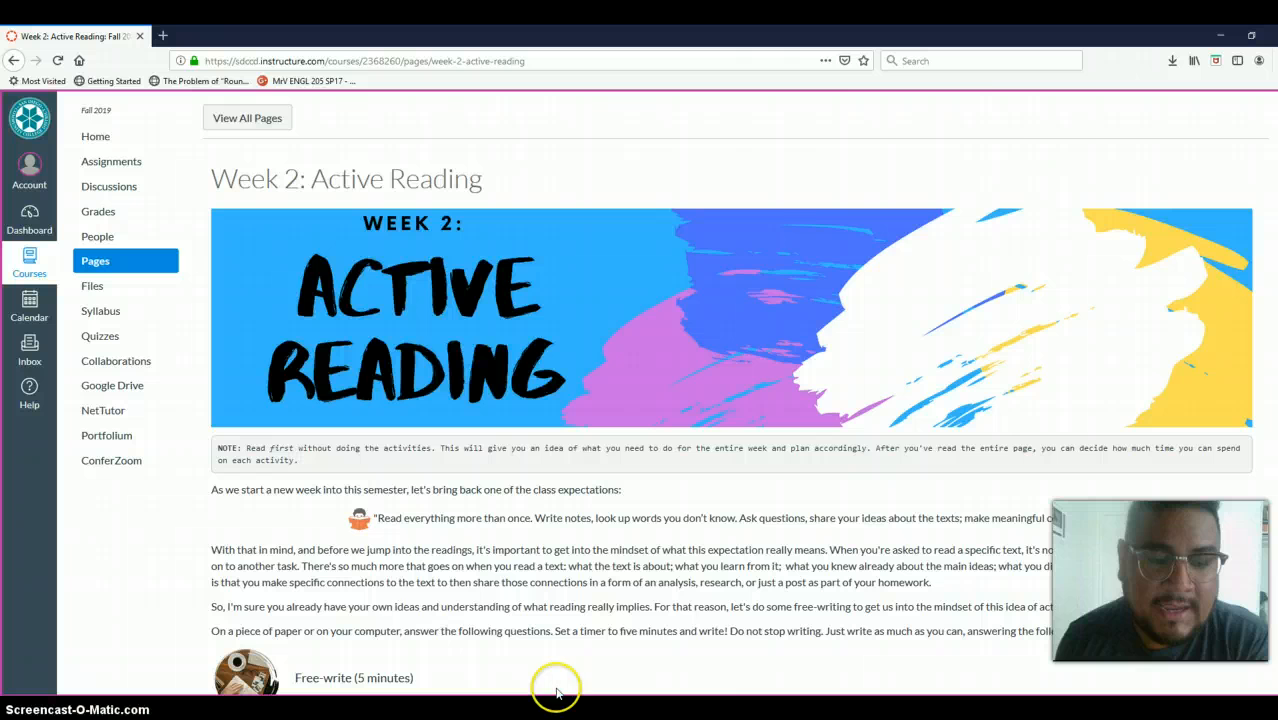
scroll("down", 3)
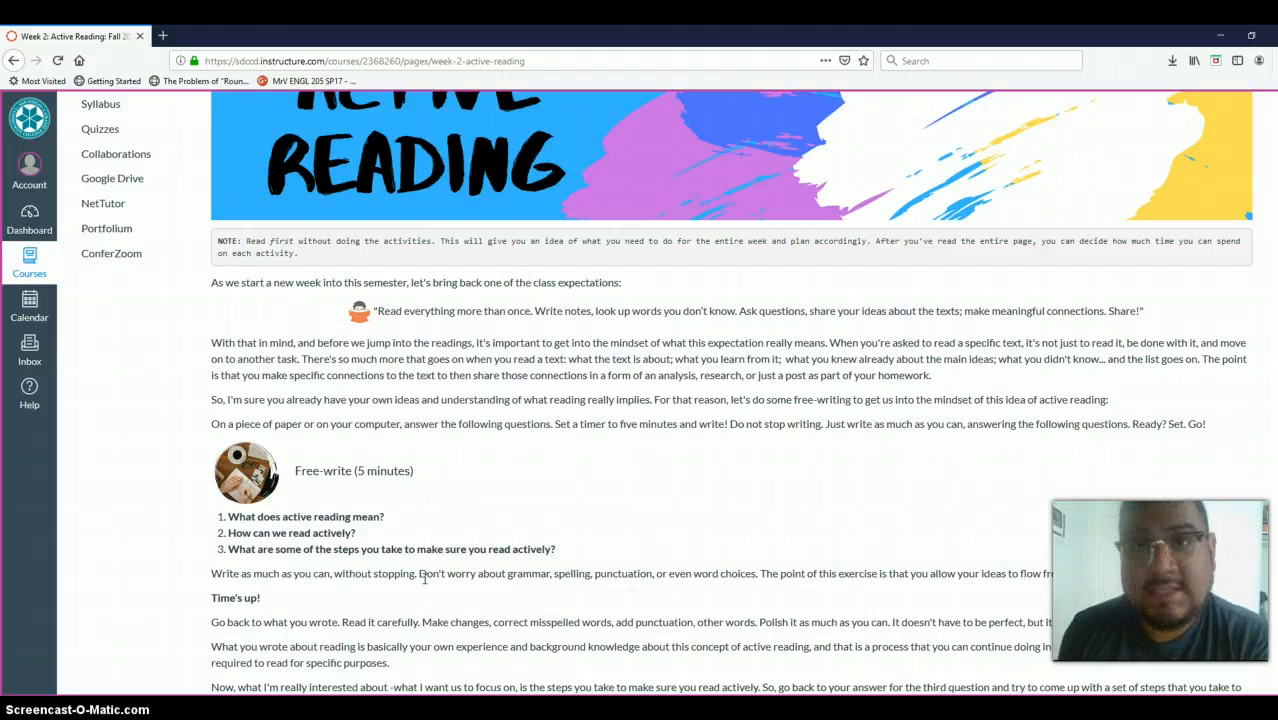
mouse_move(408, 525)
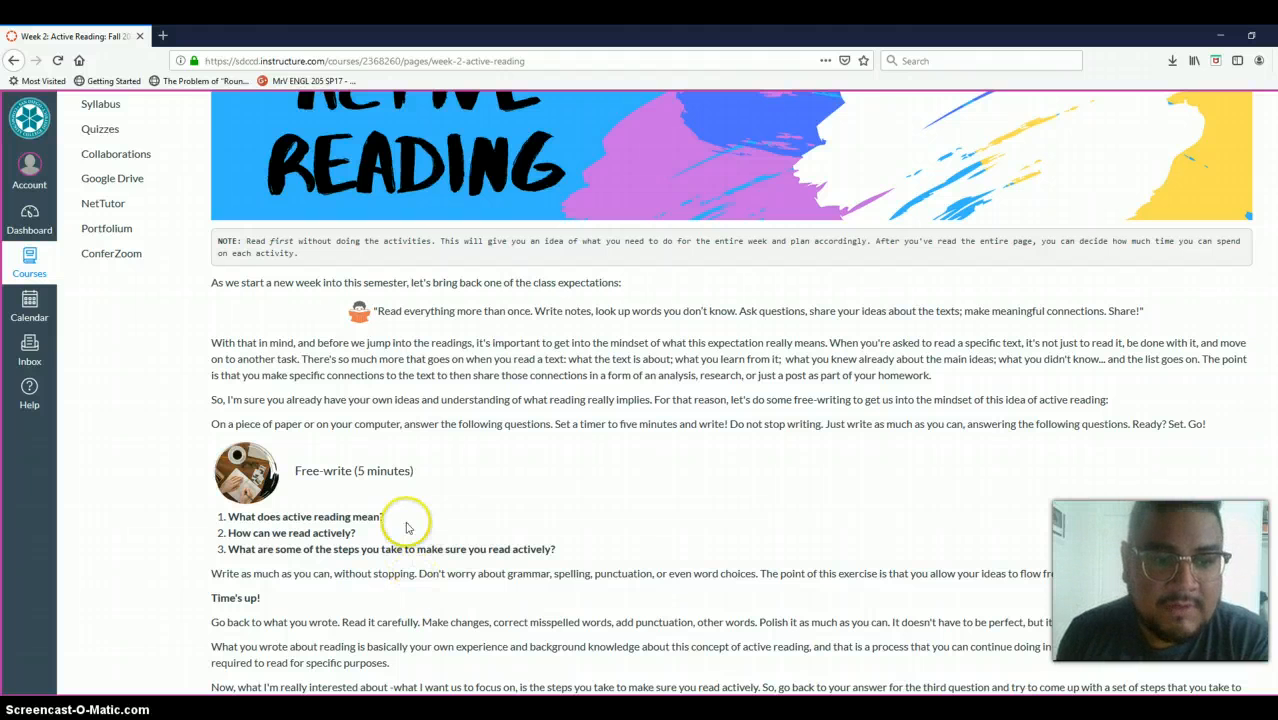
double_click(353, 470)
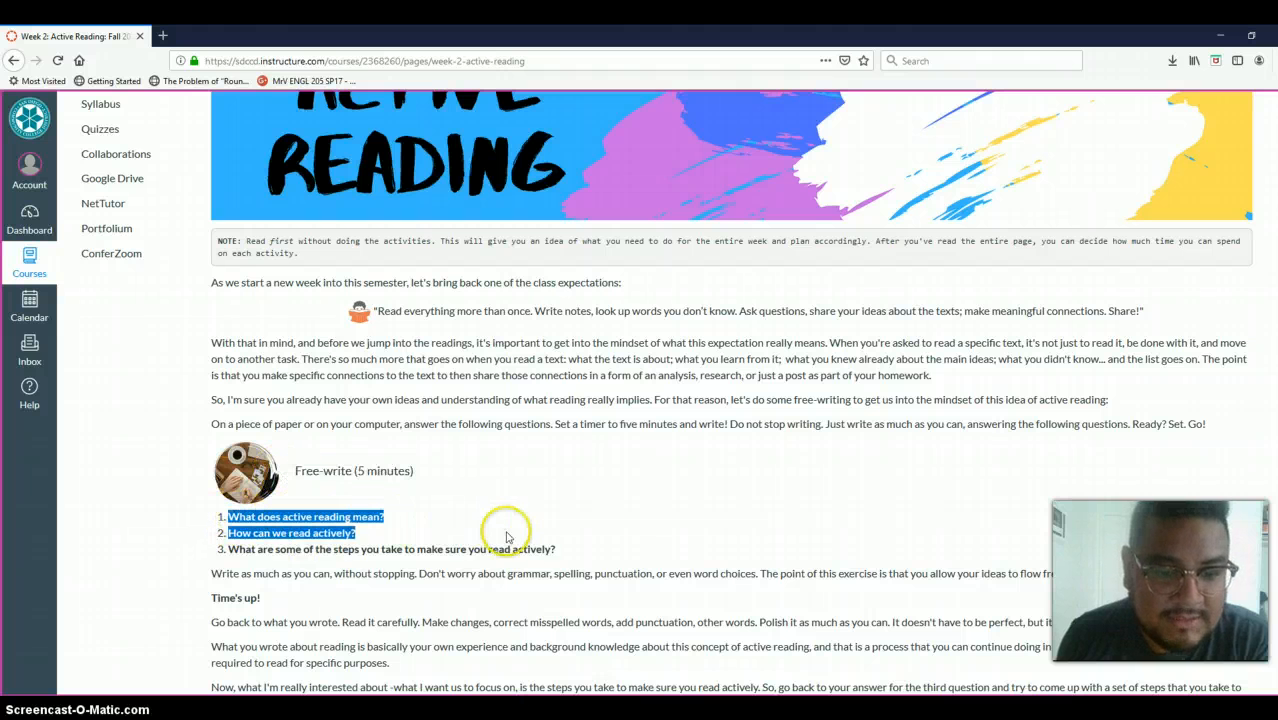
scroll("down", 3)
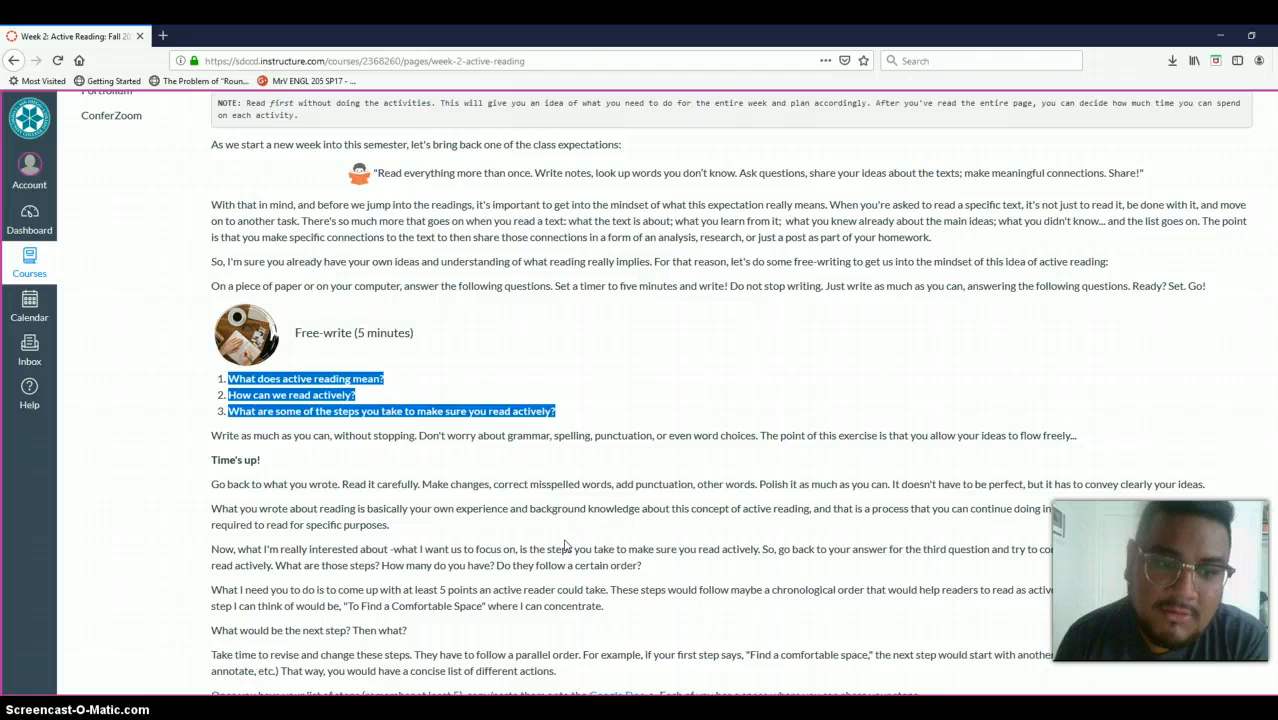
scroll("down", 3)
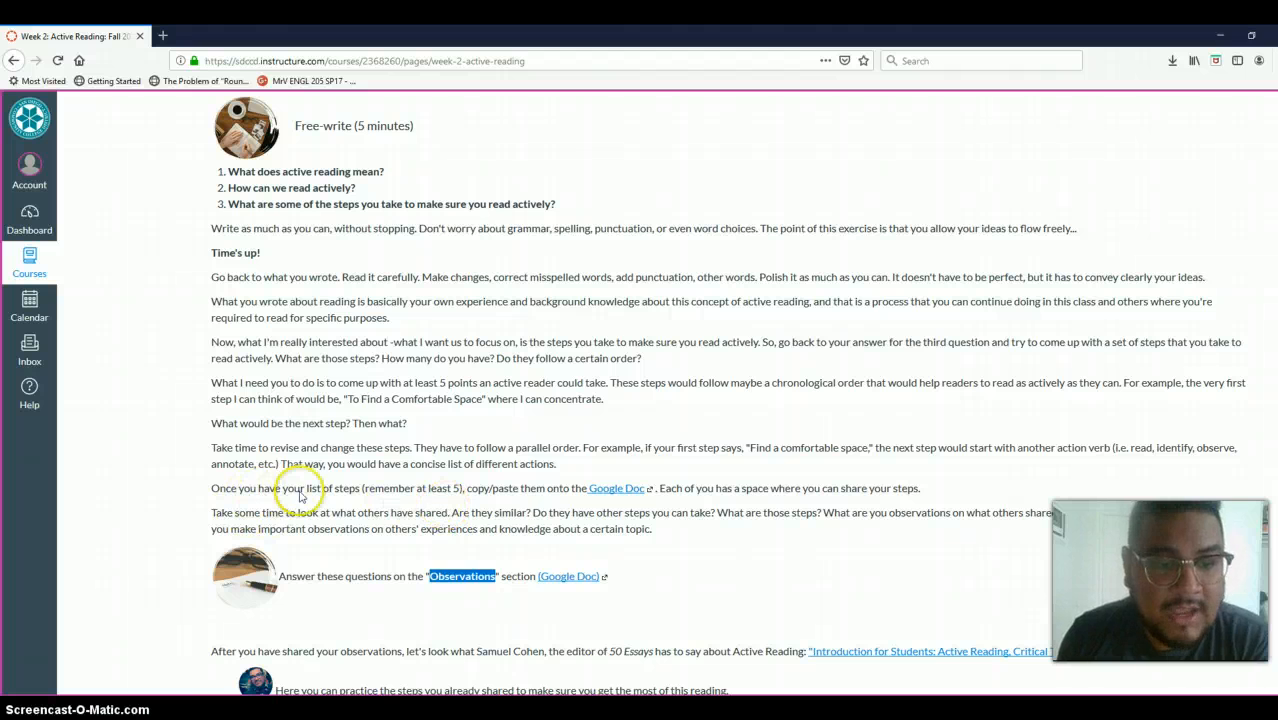
left_click_drag(299, 488, 487, 488)
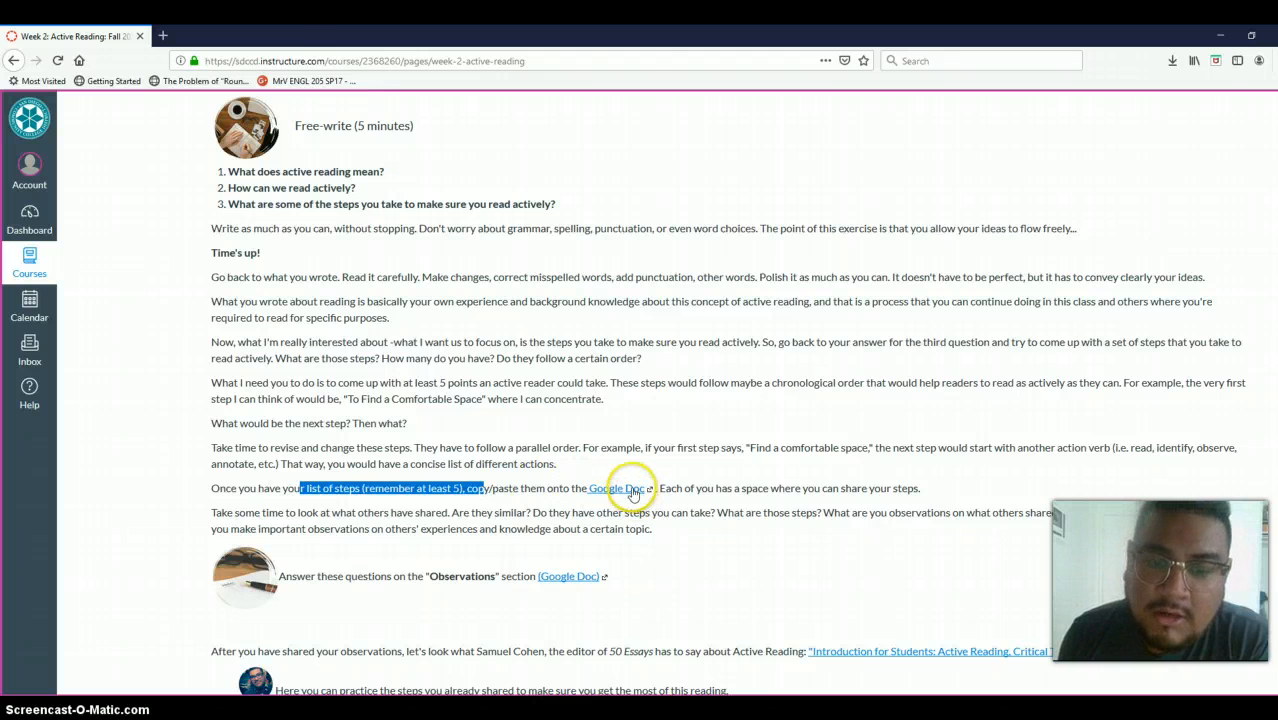
Open the linked Class Notes Google Doc and bring up the Steps to Reading Actively table
left_click(615, 488)
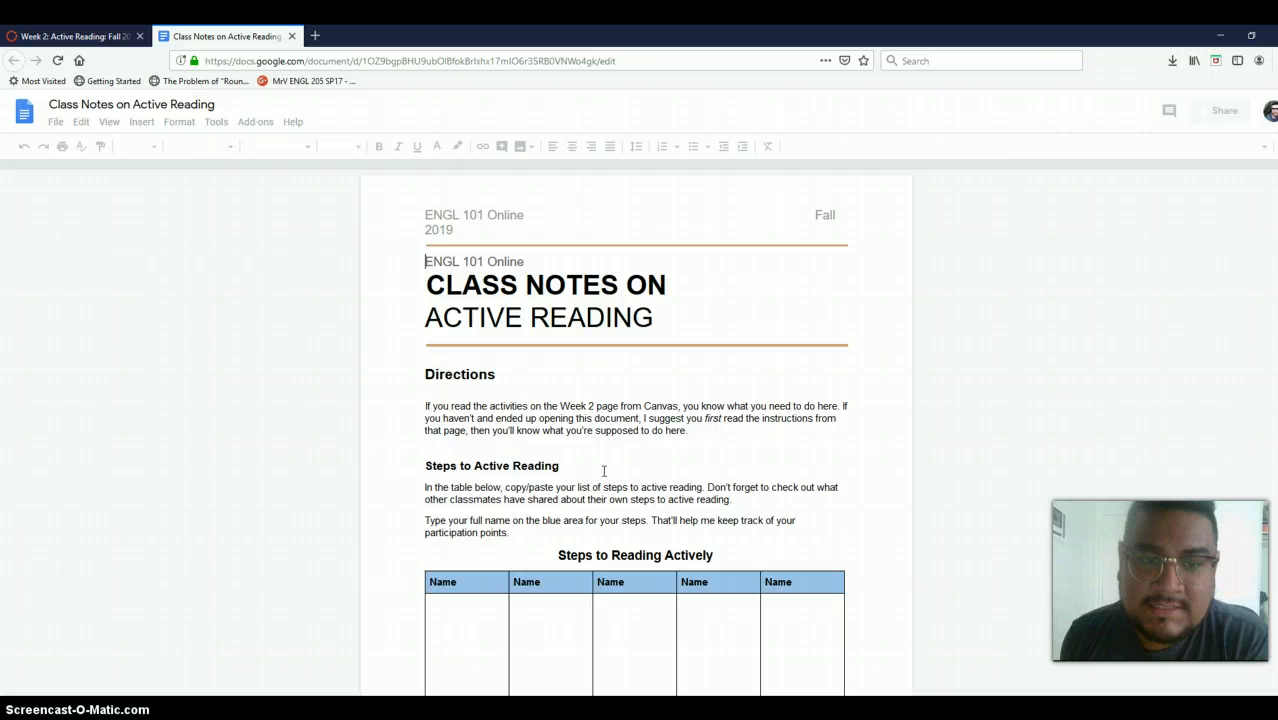
left_click(437, 418)
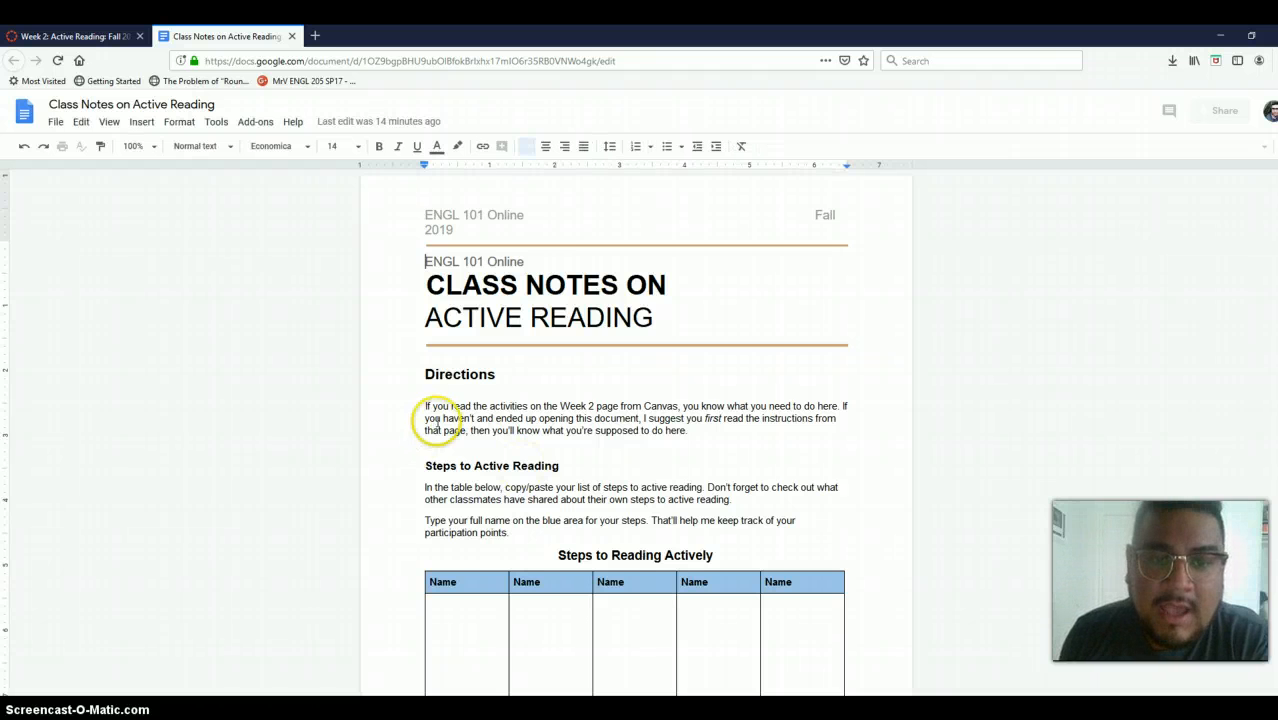
scroll("down", 3)
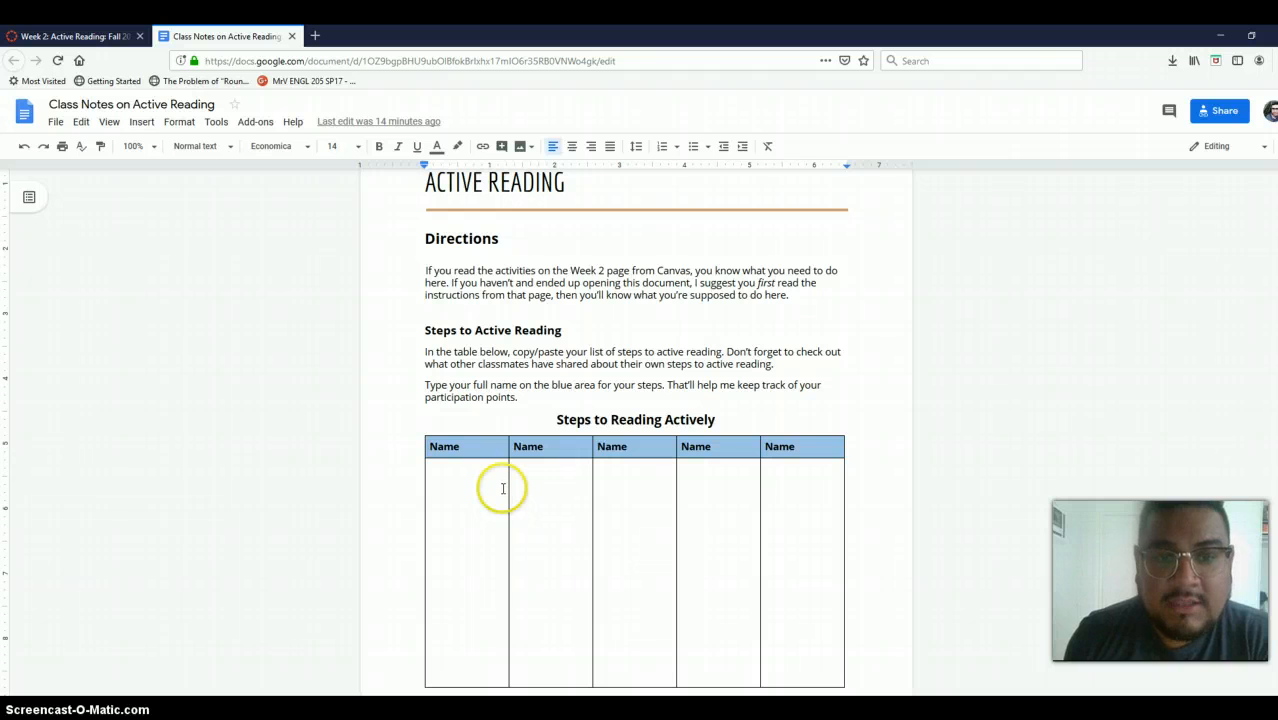
left_click(432, 481)
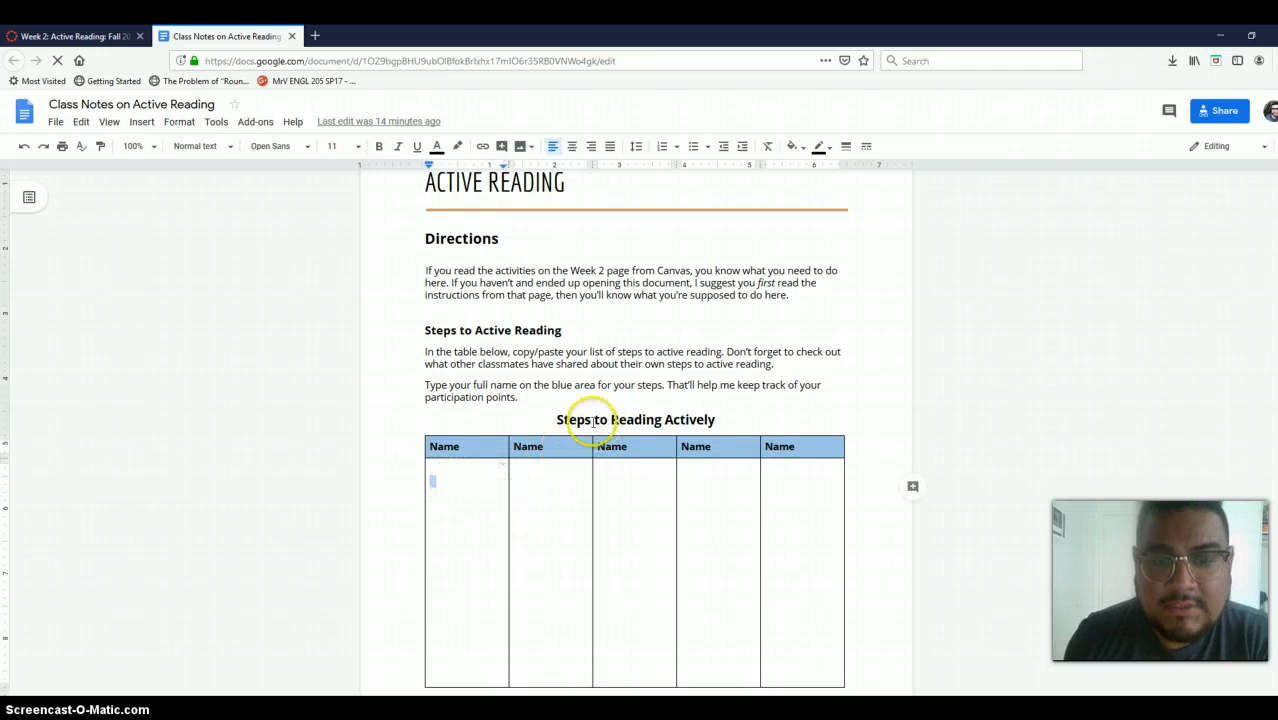
left_click(593, 419)
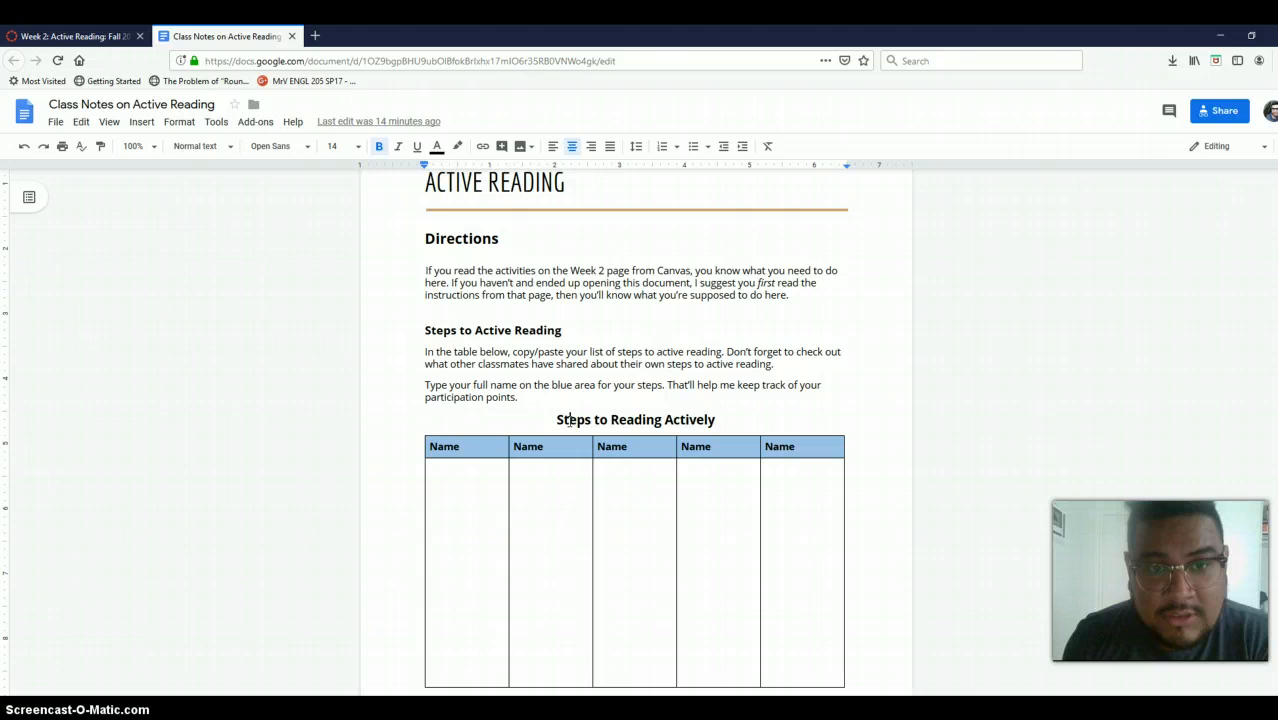
left_click(458, 495)
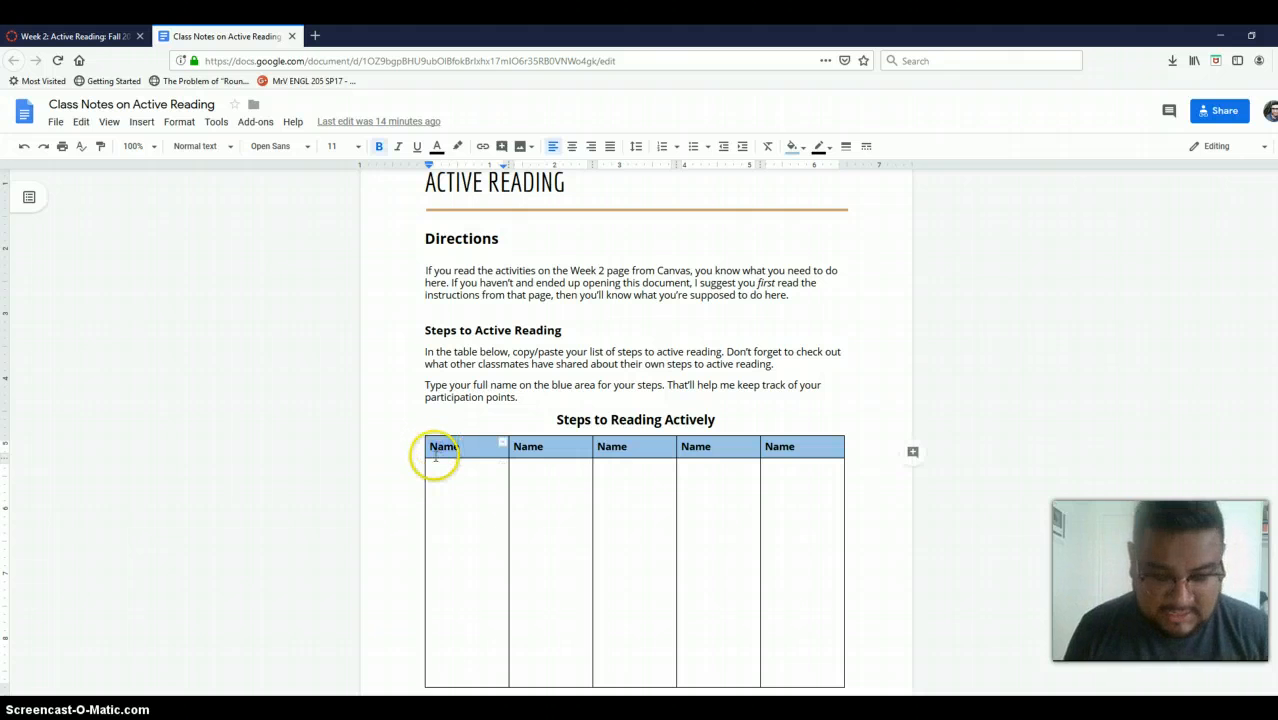
type("Jo")
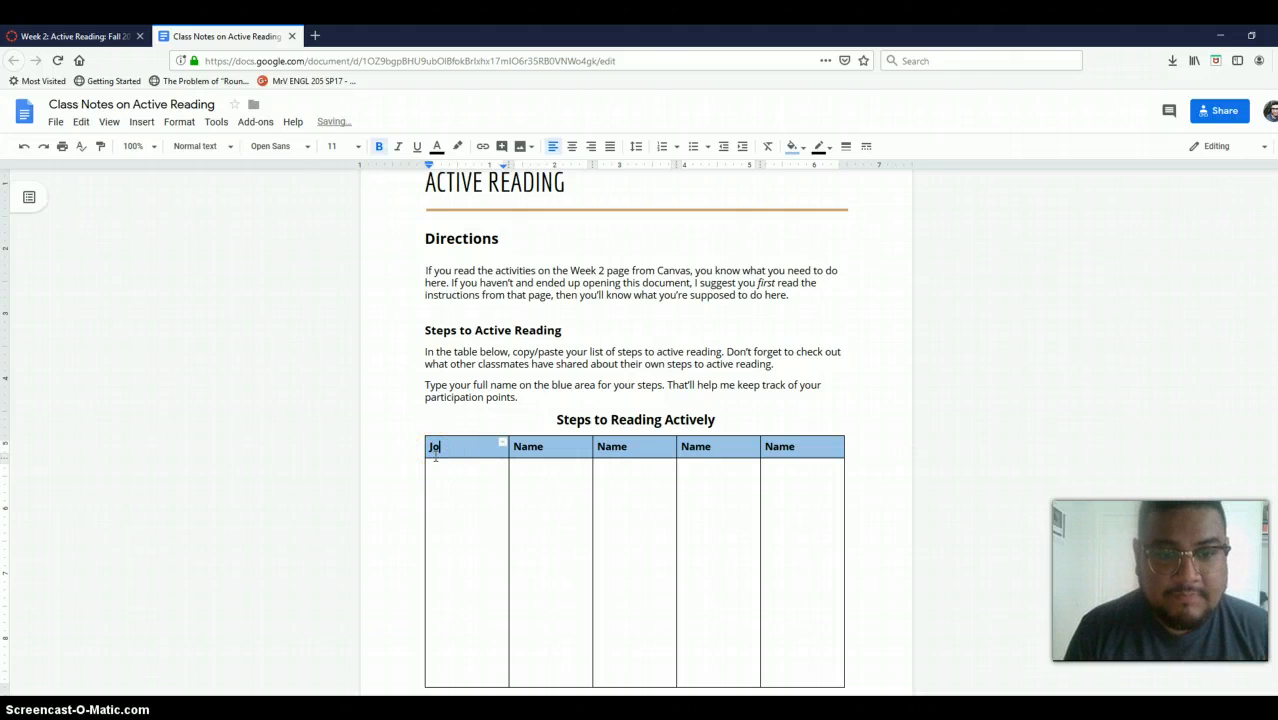
type("Jorge Vilalli")
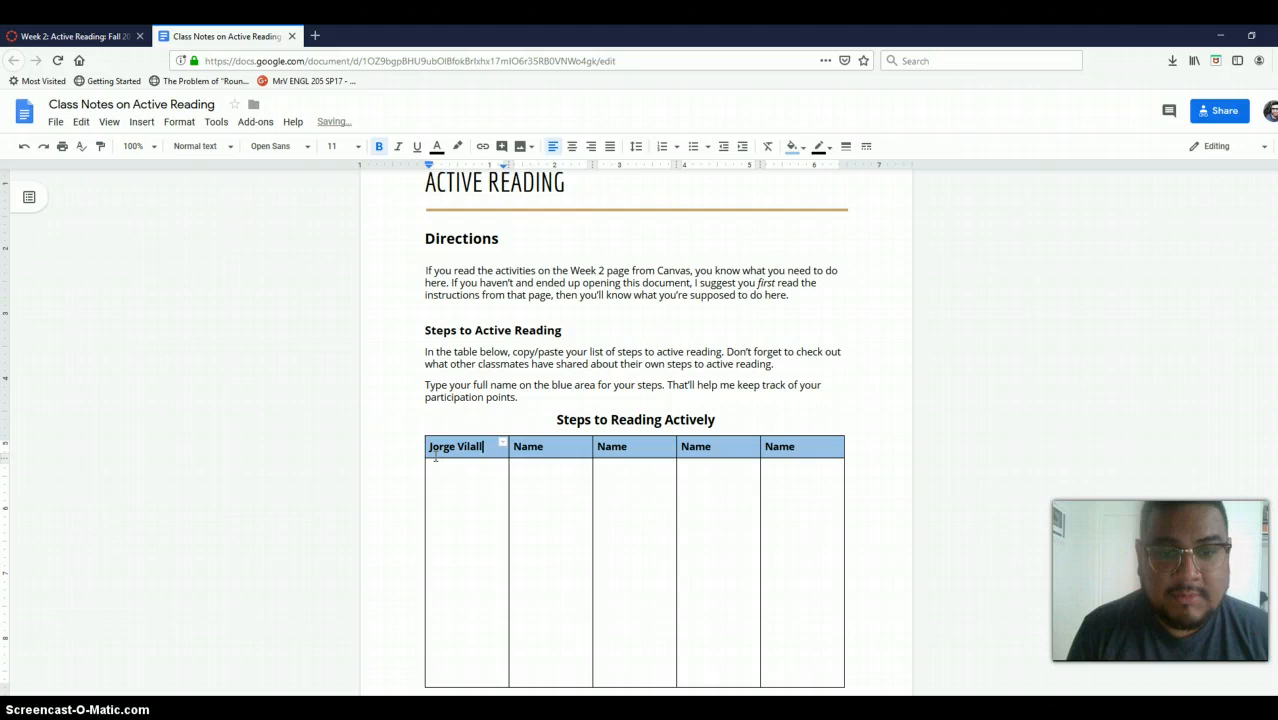
key("BackSpace")
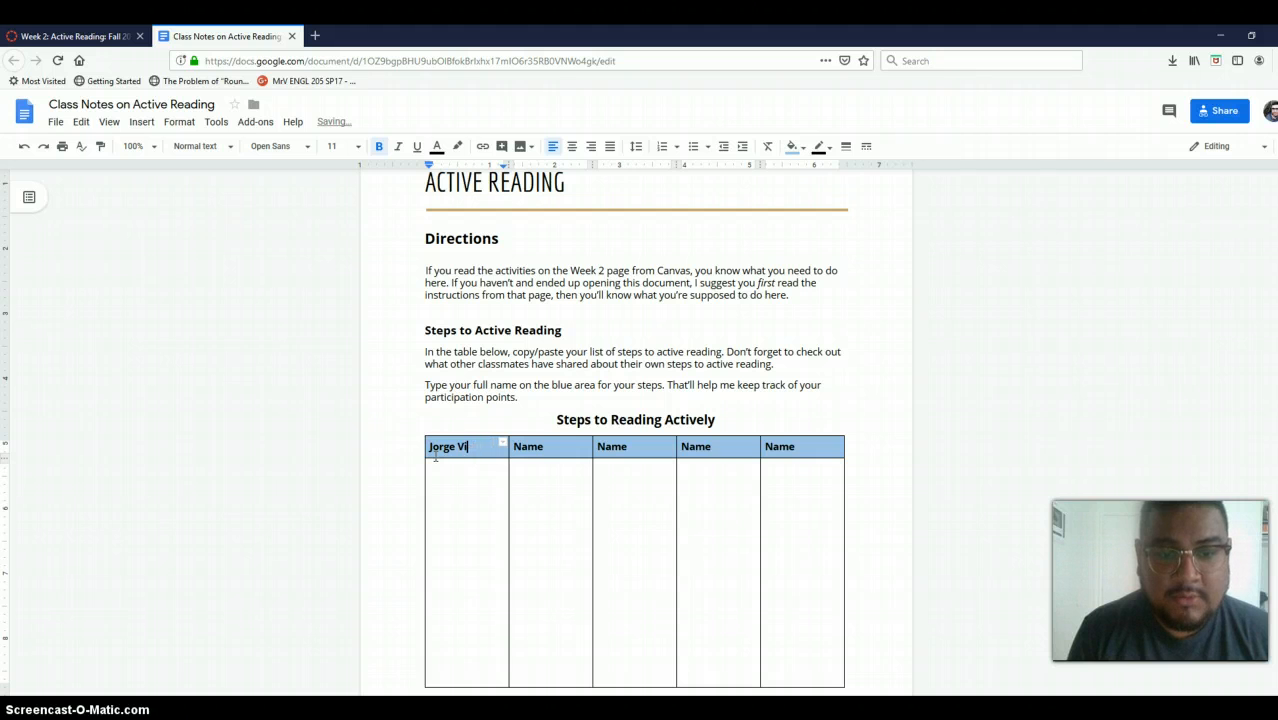
type("llalobos")
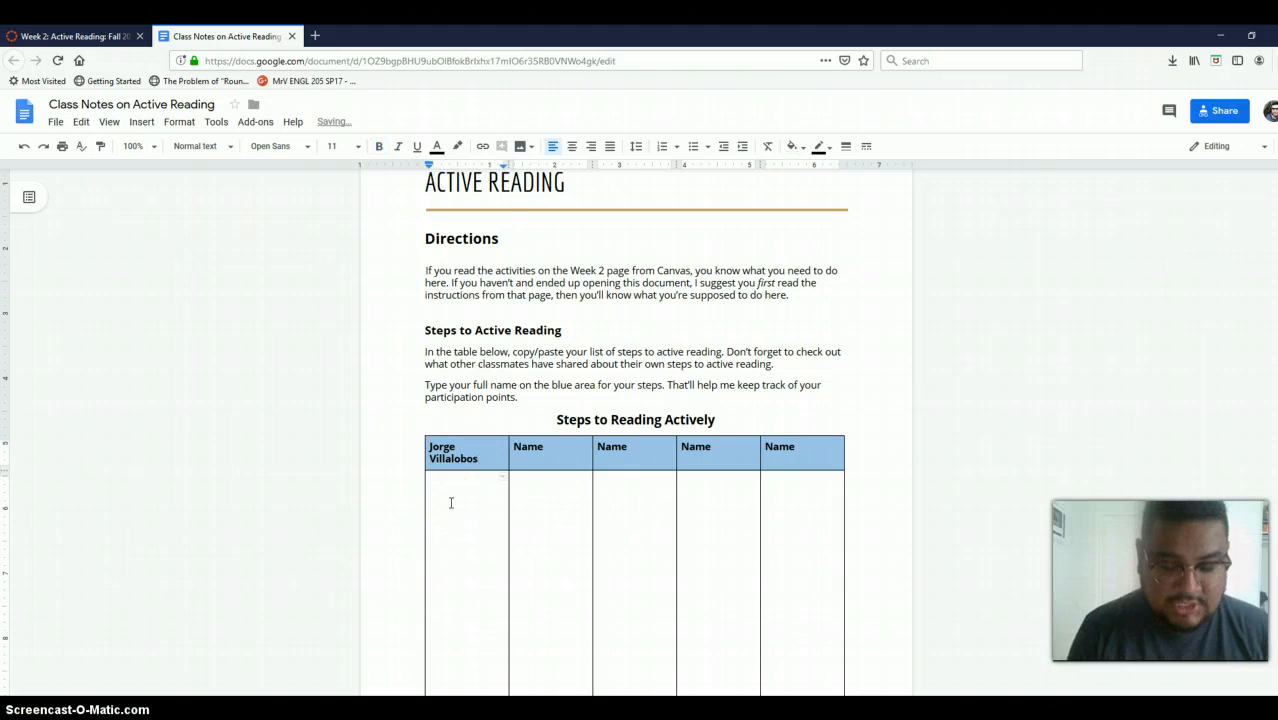
type("First")
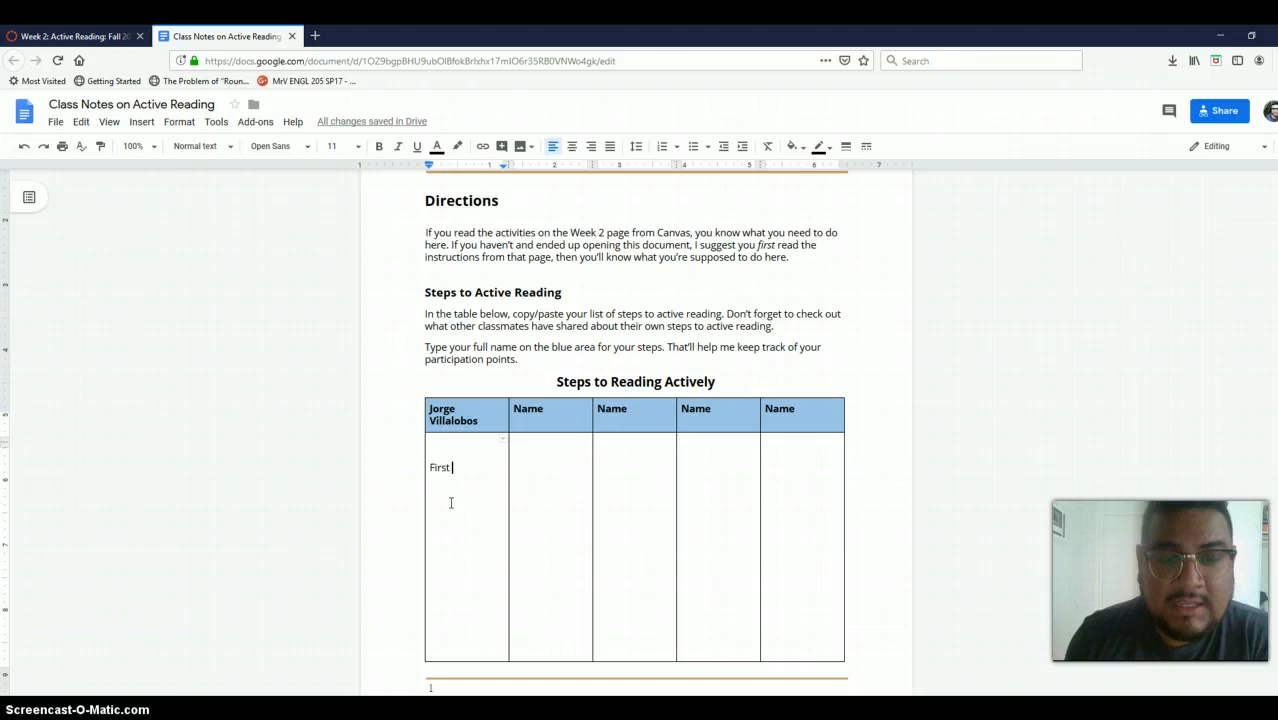
Scroll through the class notes tables and return to the Canvas Week 2 page
scroll("down", 3)
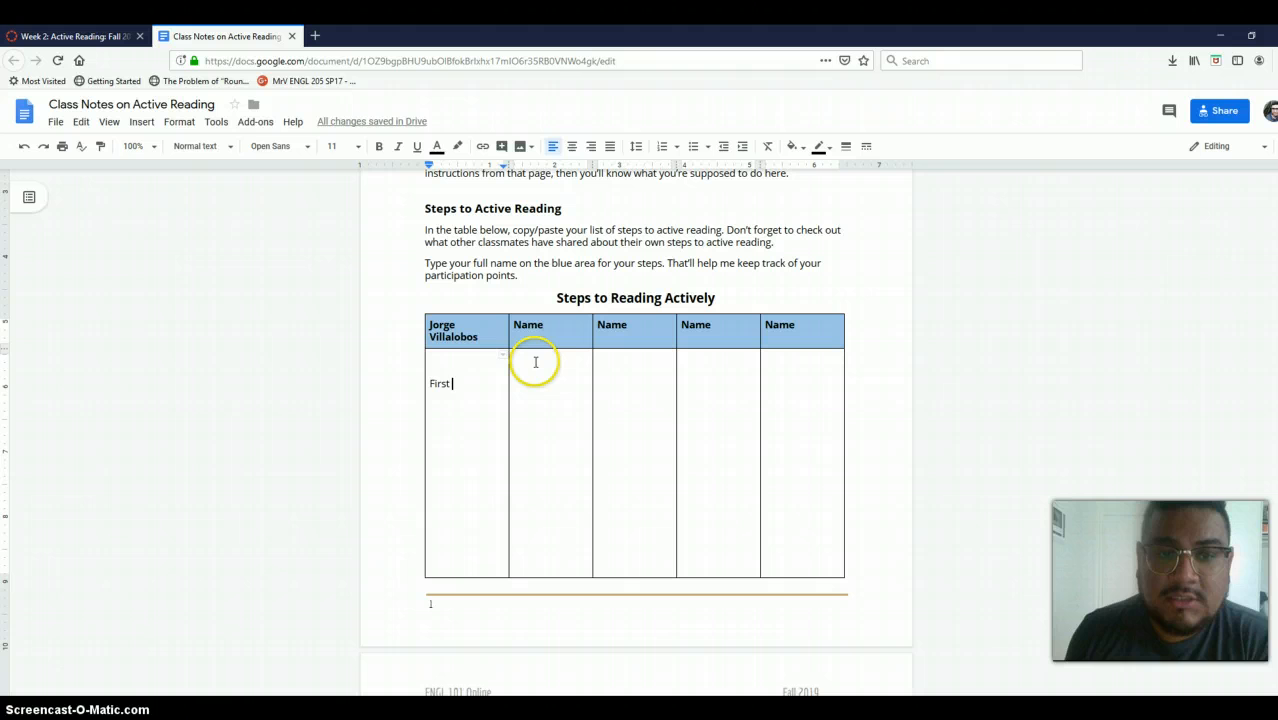
mouse_move(557, 510)
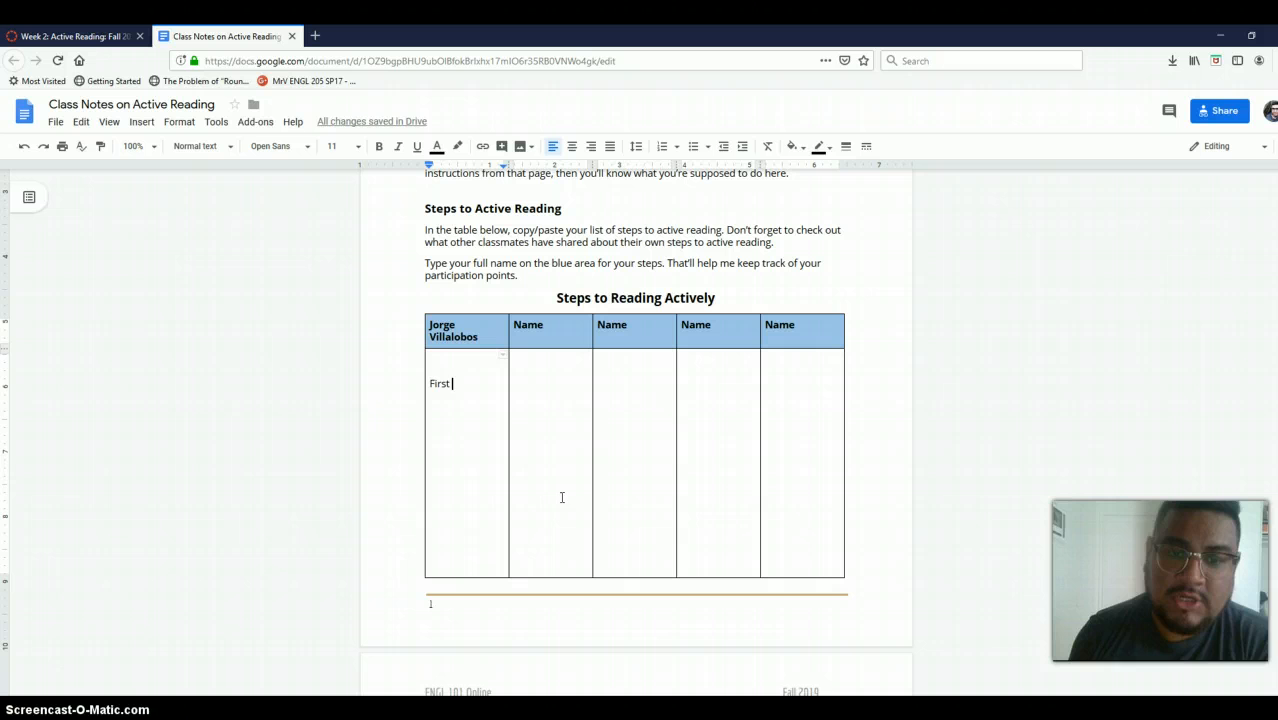
scroll("down", 3)
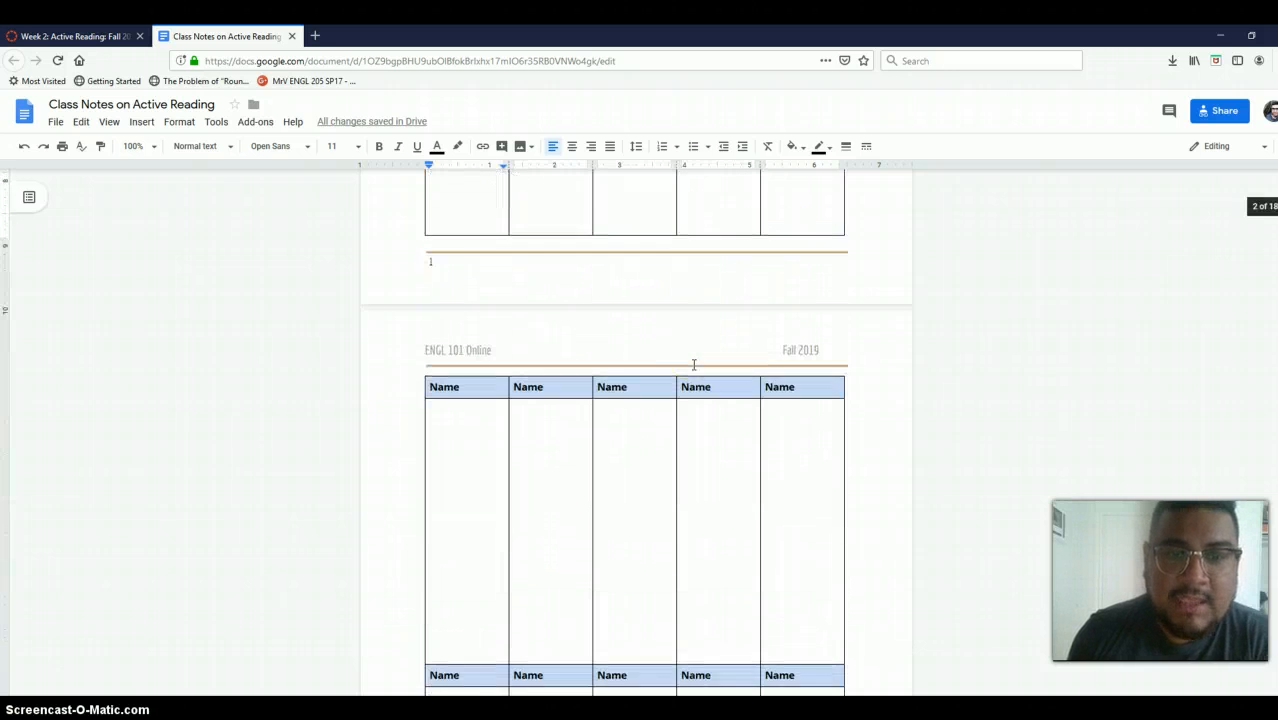
scroll("down", 3)
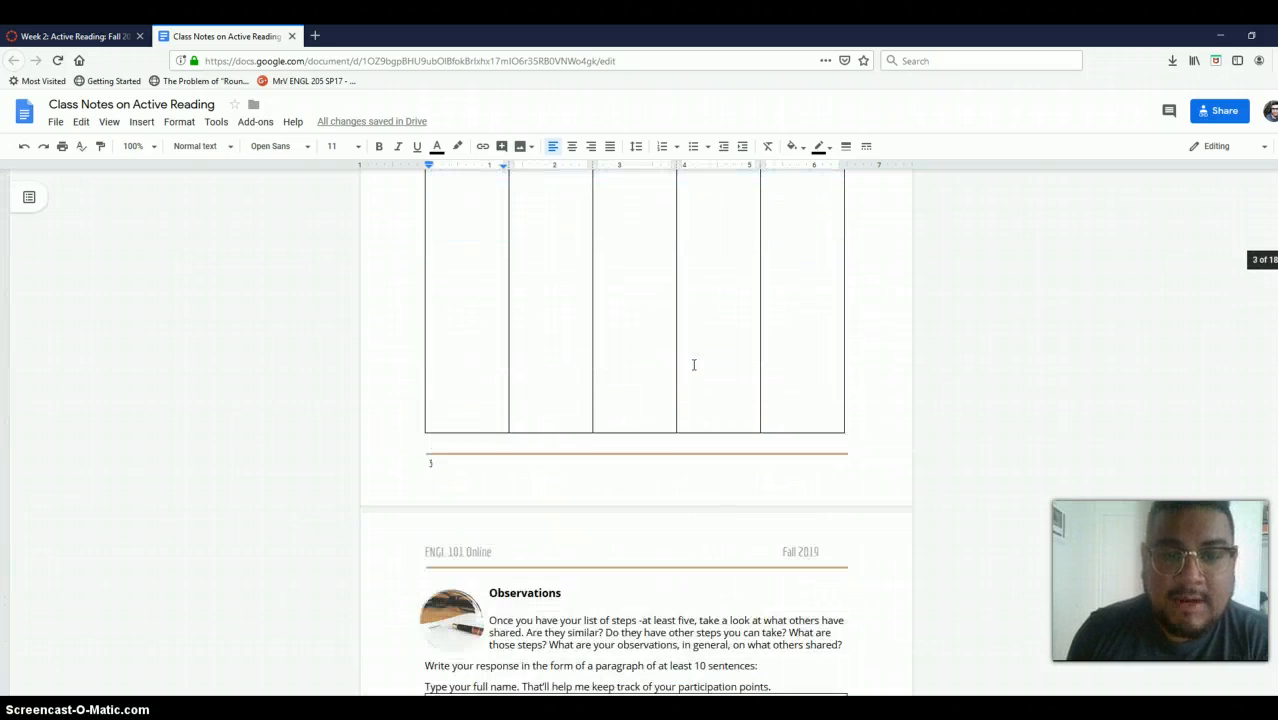
scroll("down", 3)
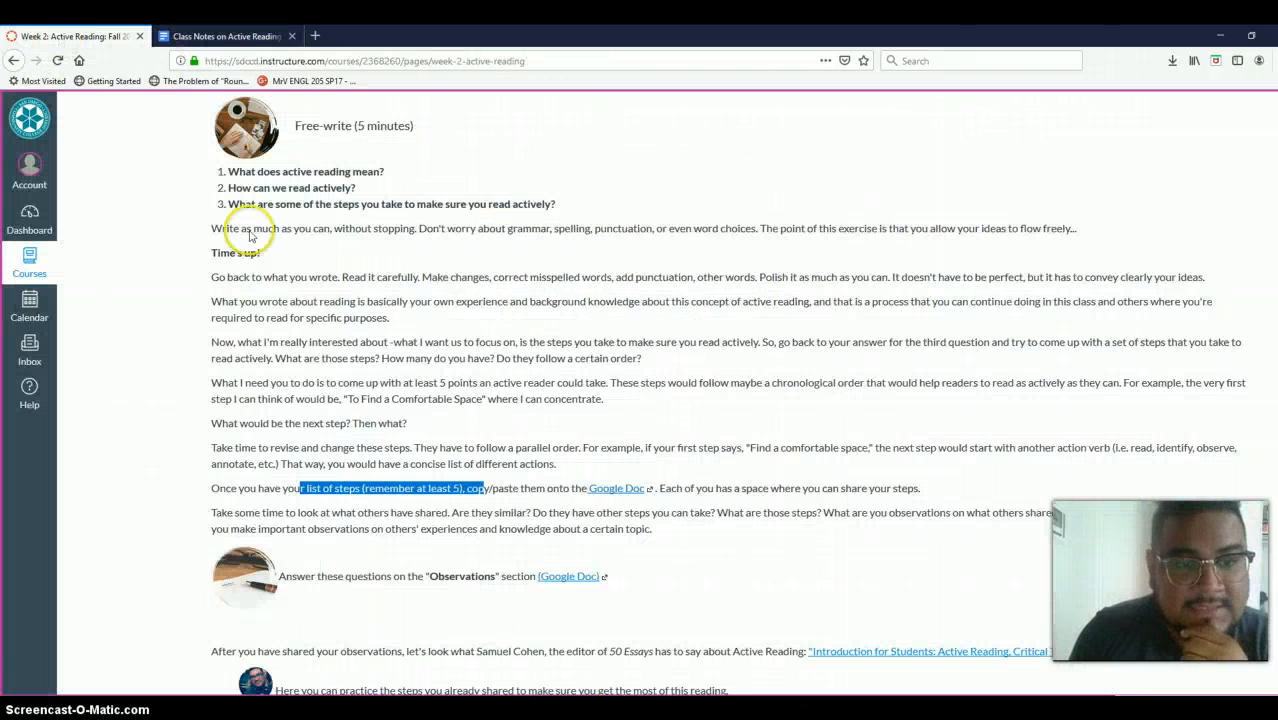
Scroll the Week 2 page to the Observations instructions
scroll("down", 3)
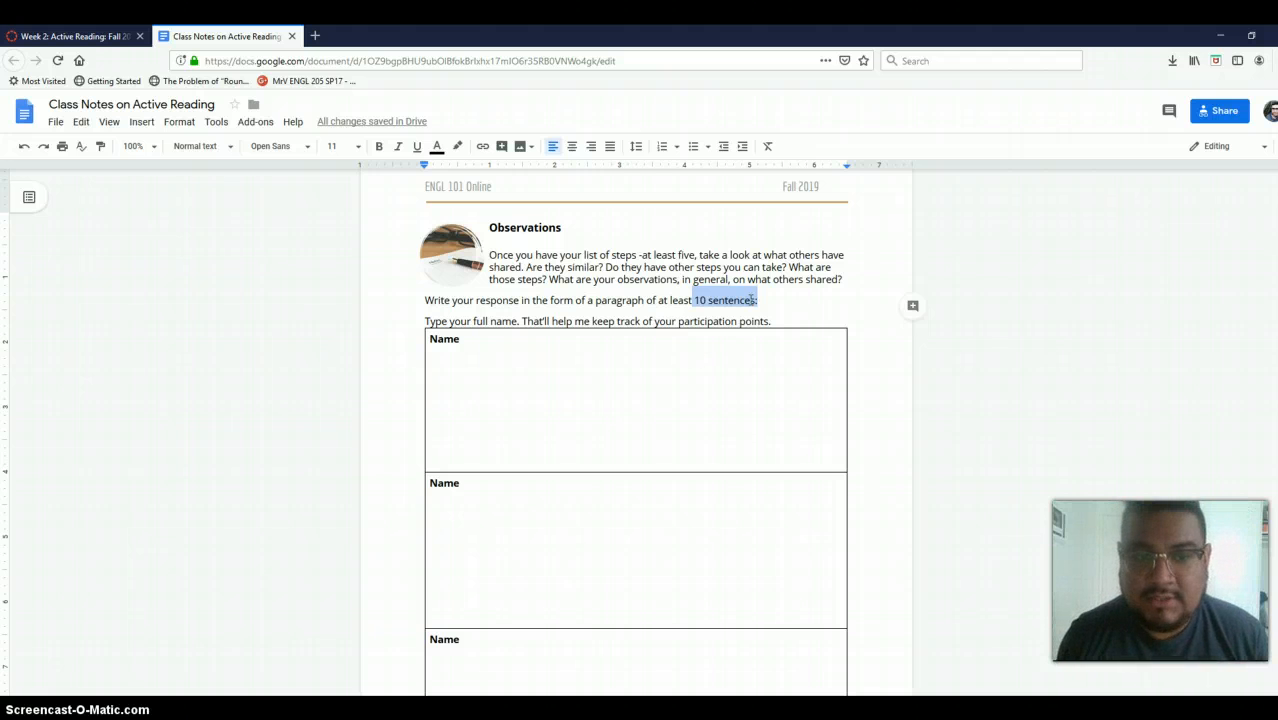
double_click(444, 338)
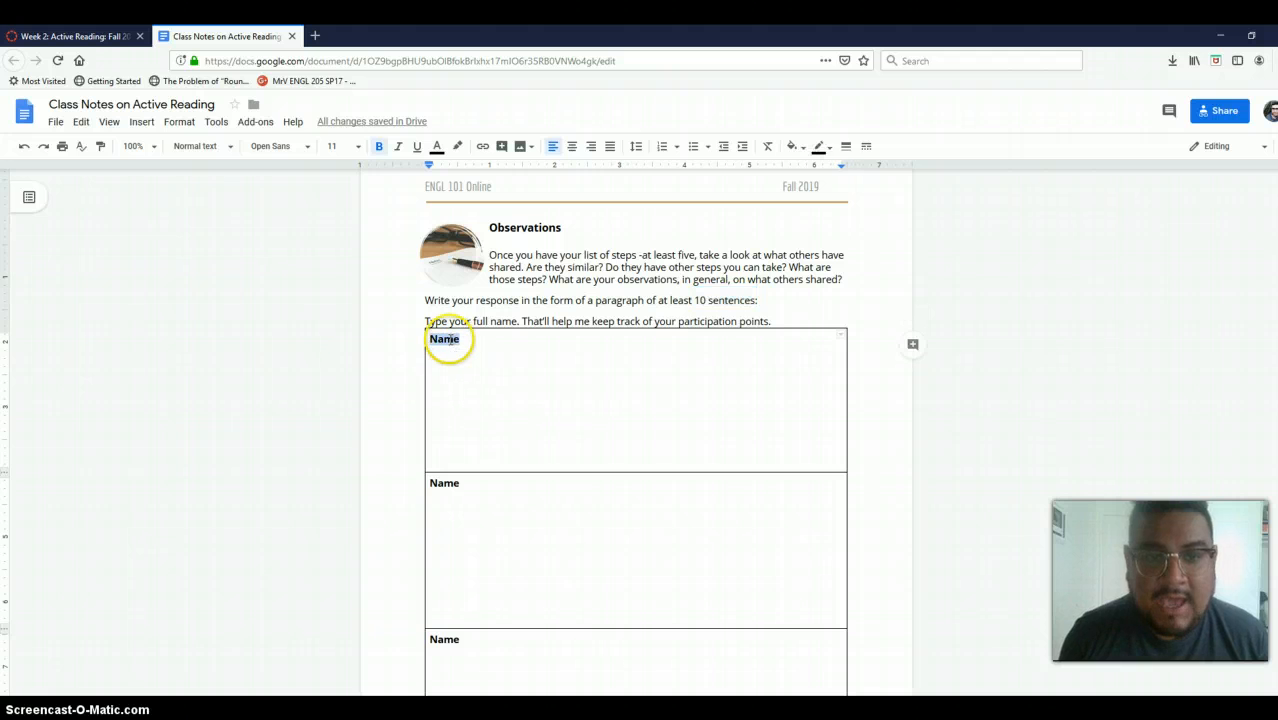
type("Jo")
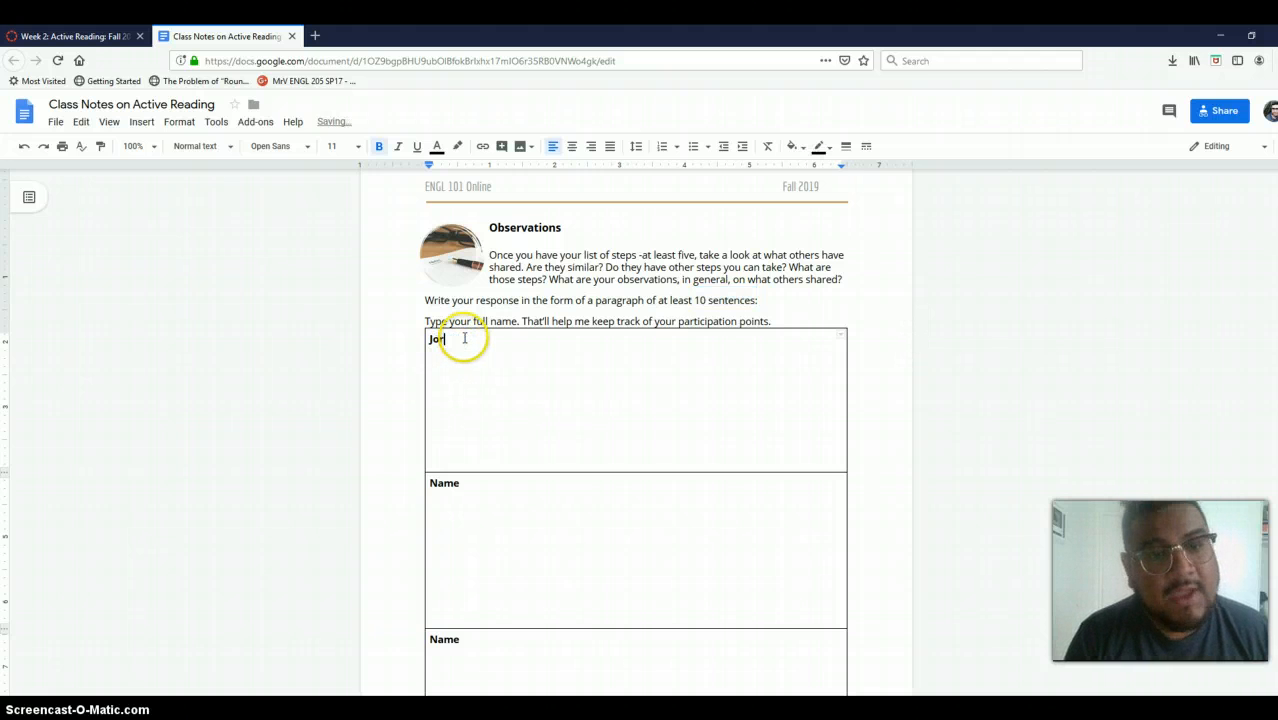
type("ge Villa")
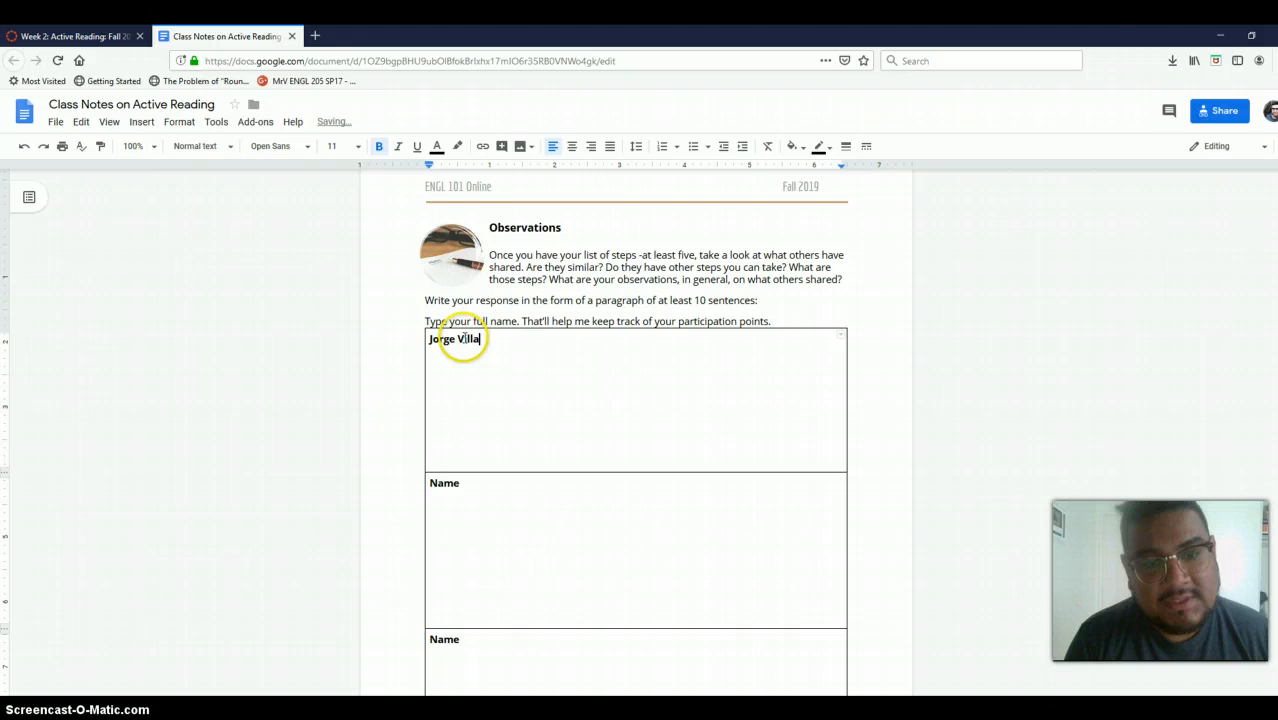
type("lobos")
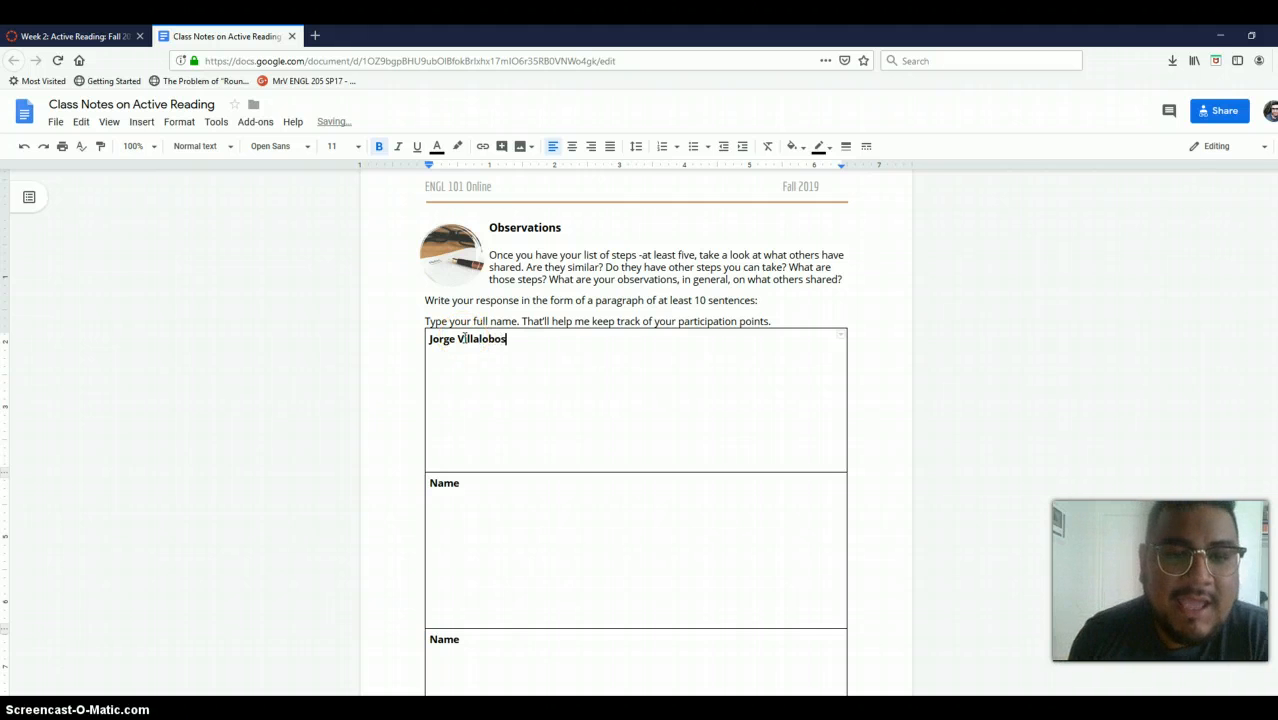
key("Return")
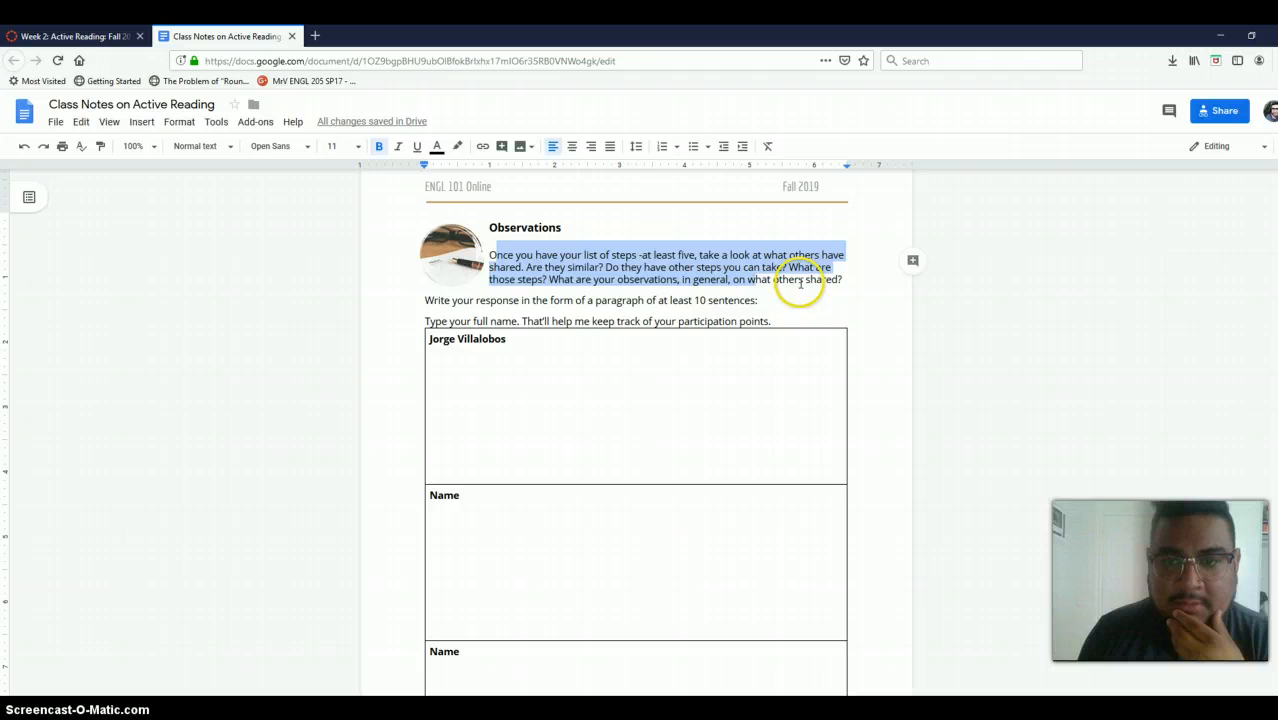
Scroll down to the Reflection questions on the Week 2 page
scroll("down", 3)
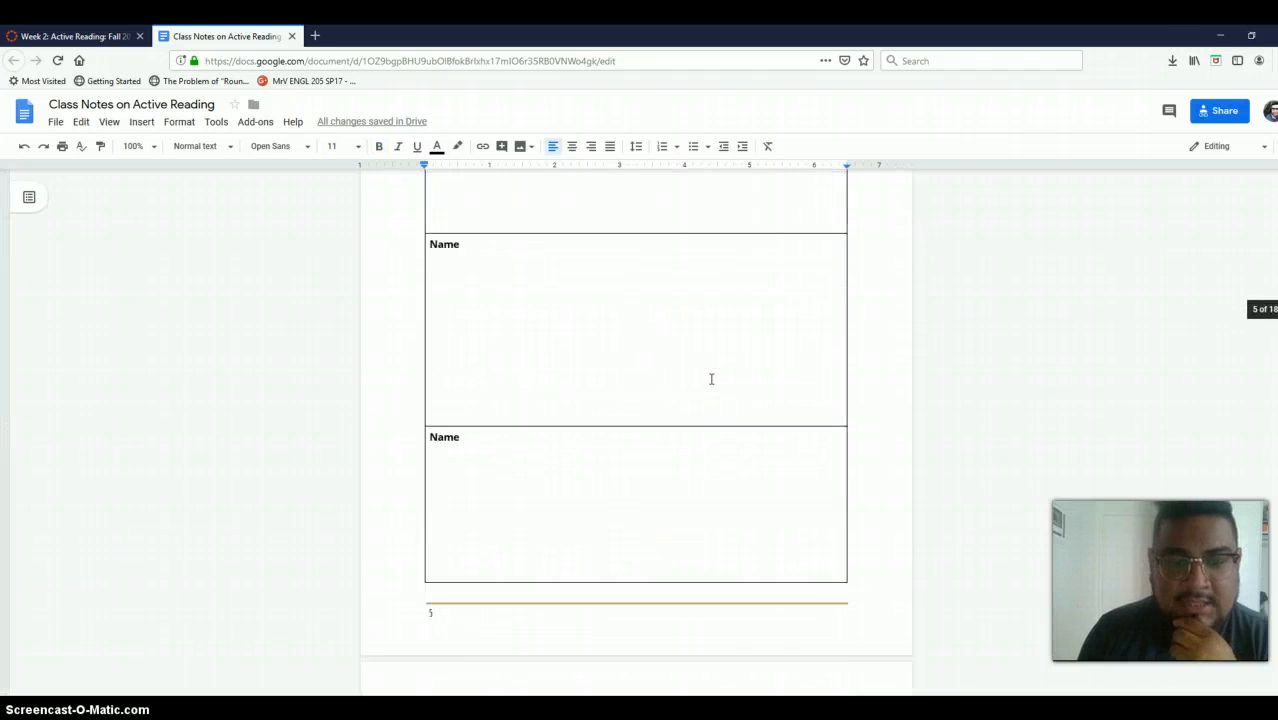
scroll("down", 3)
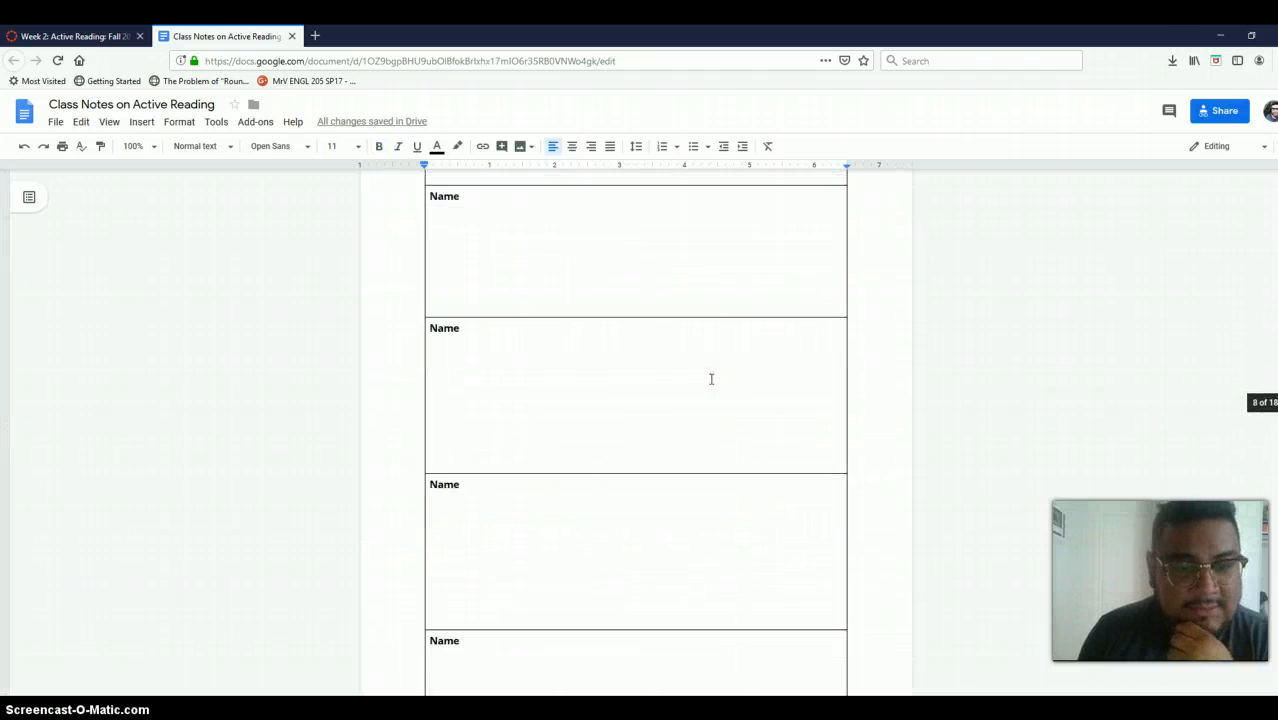
scroll("down", 3)
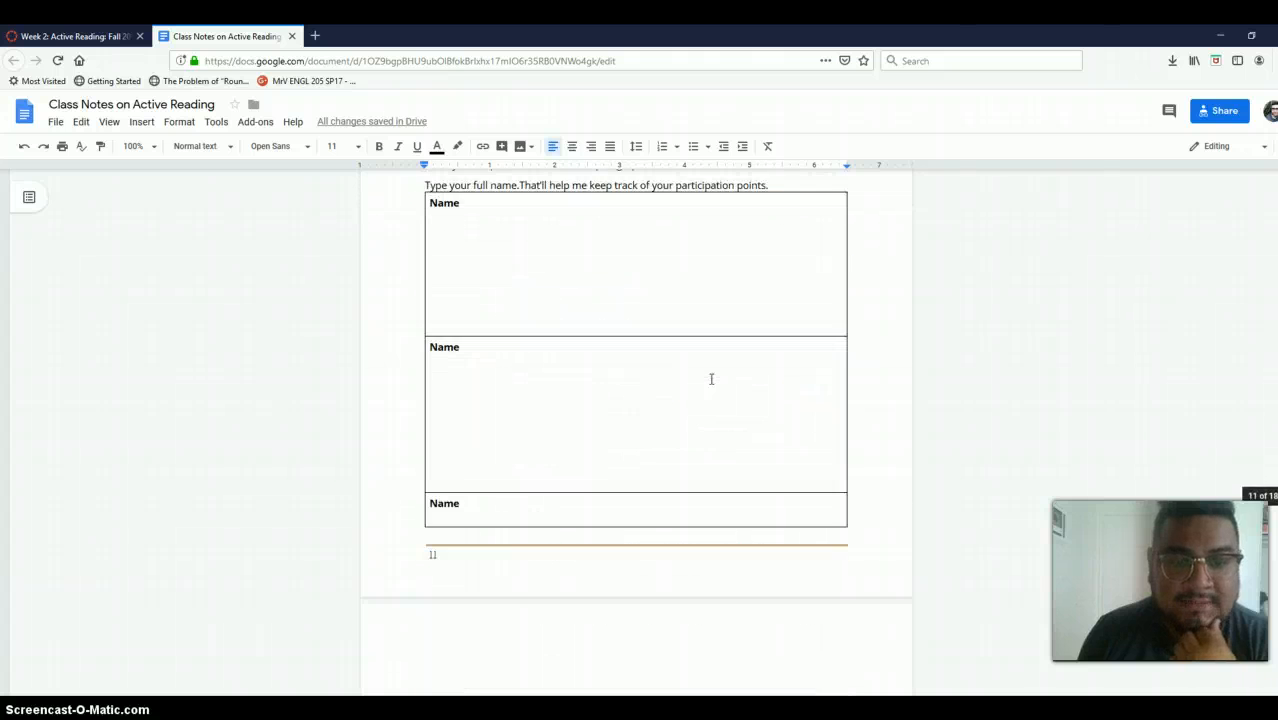
scroll("up", 3)
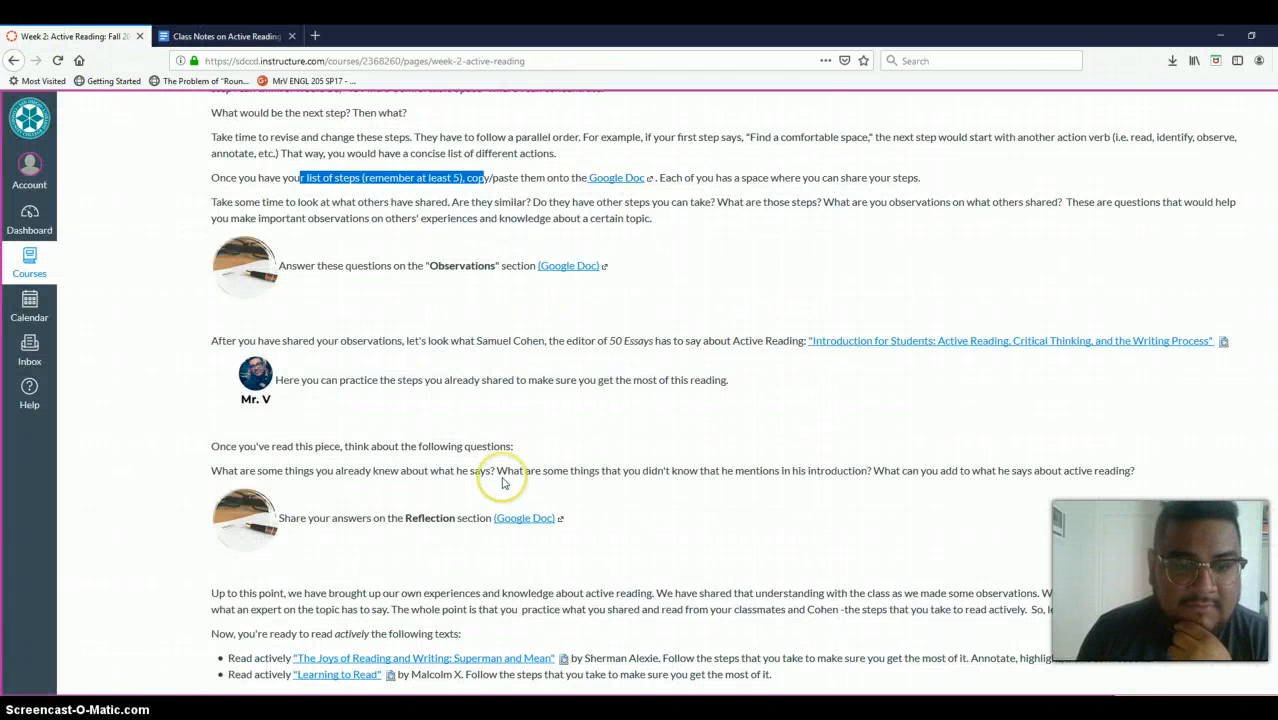
Scroll the Canvas page to the Reflection instructions
scroll("down", 3)
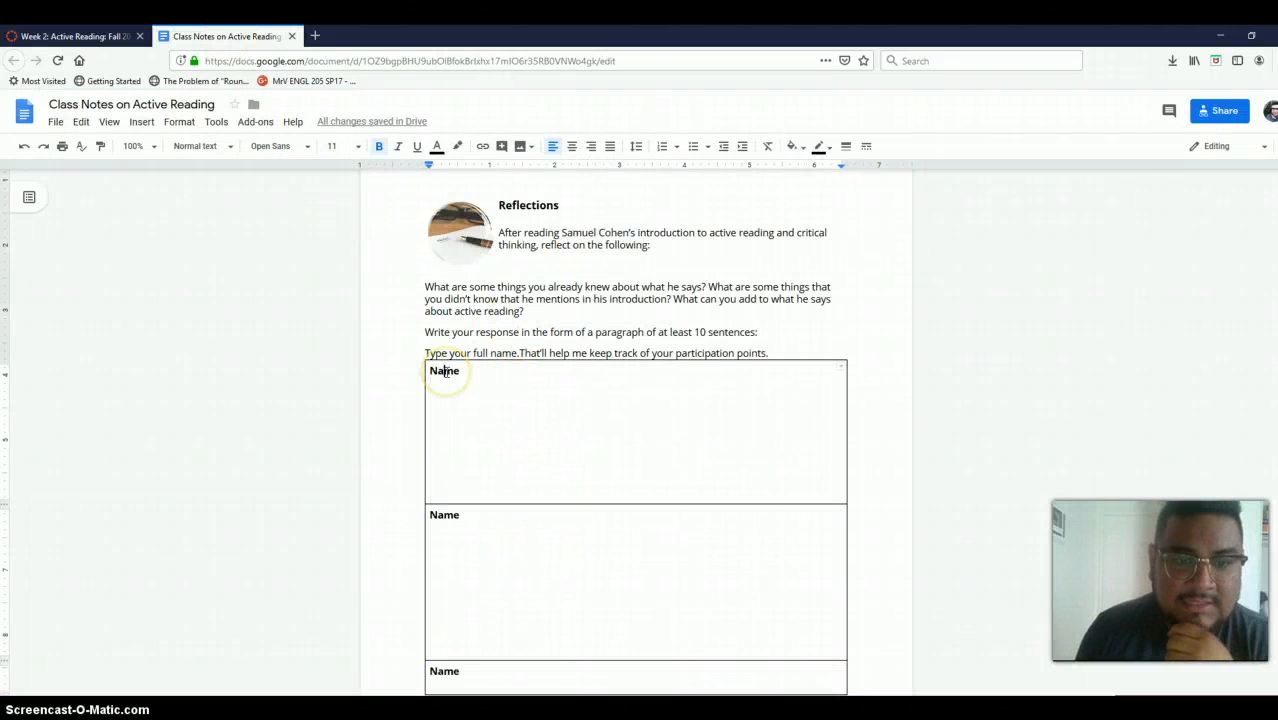
type("Jorge Vil")
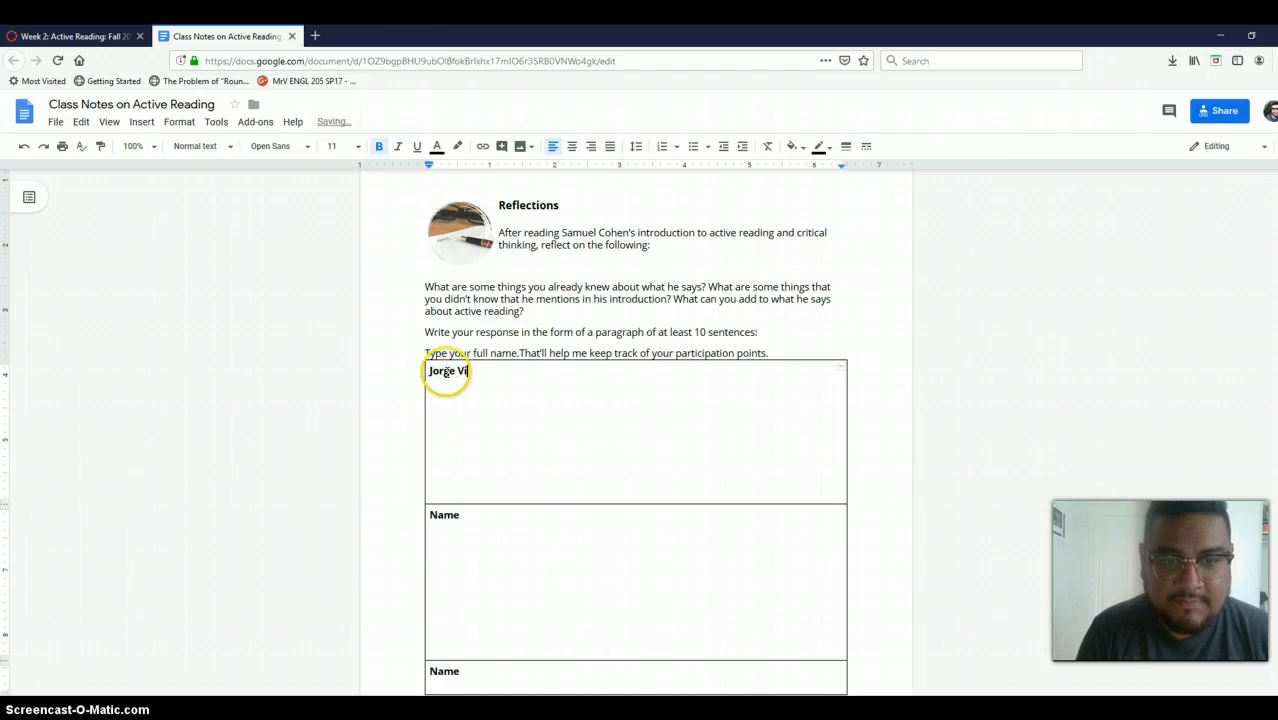
type("lalobos")
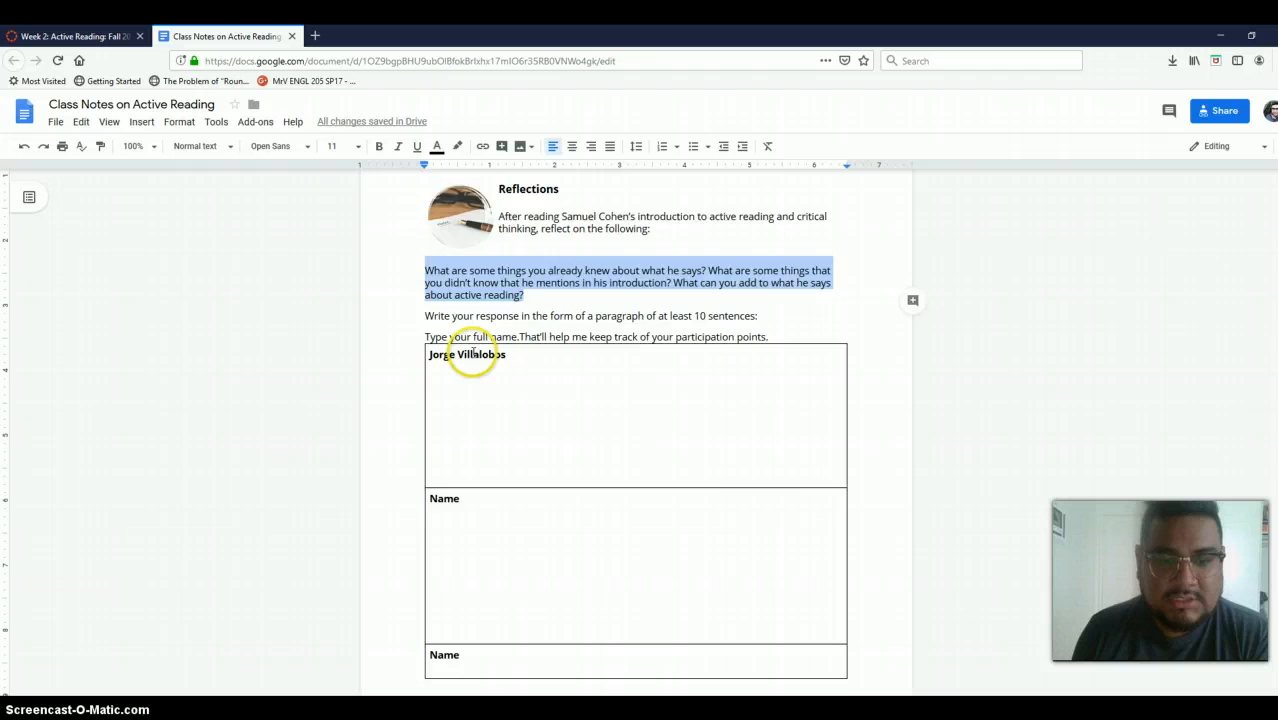
scroll("down", 3)
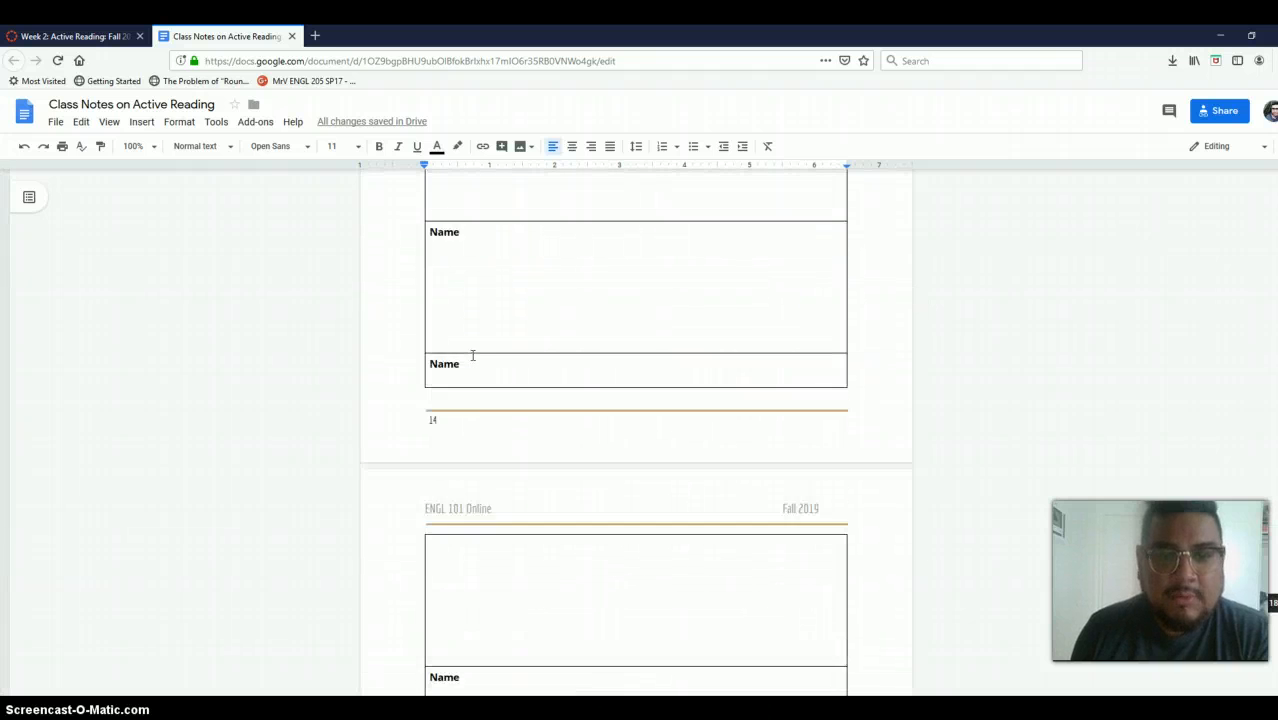
scroll("down", 3)
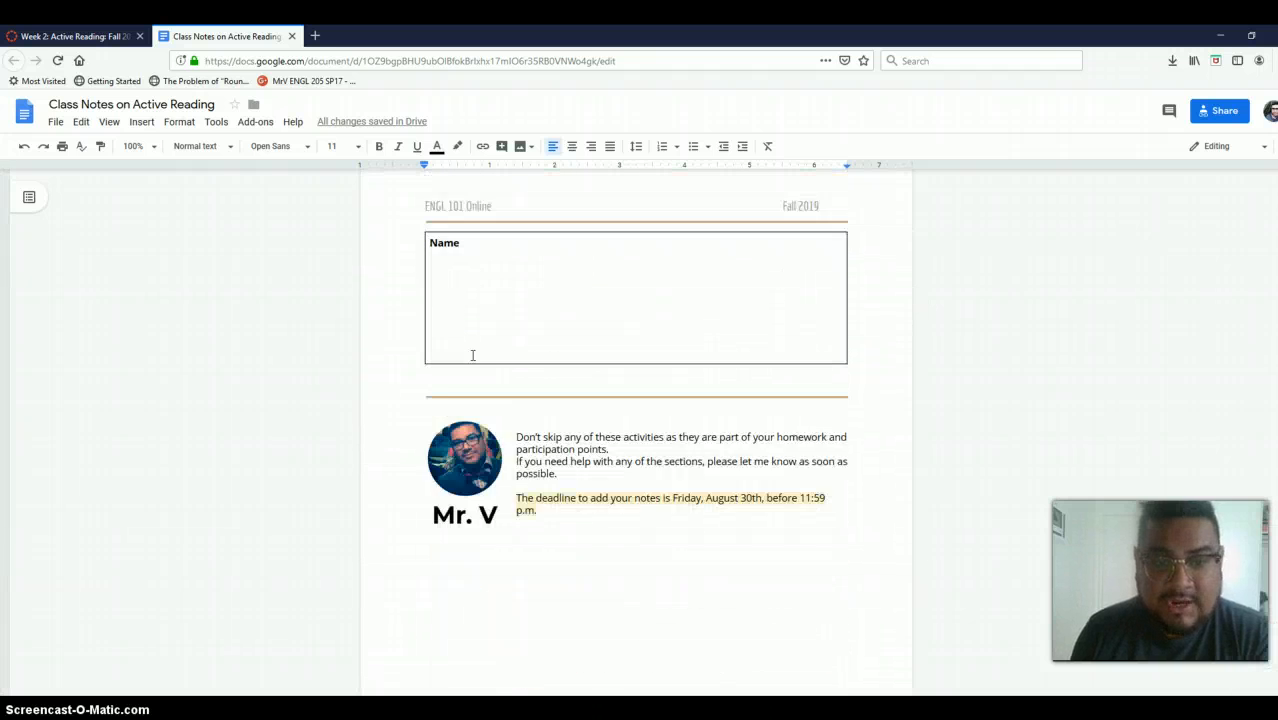
scroll("down", 3)
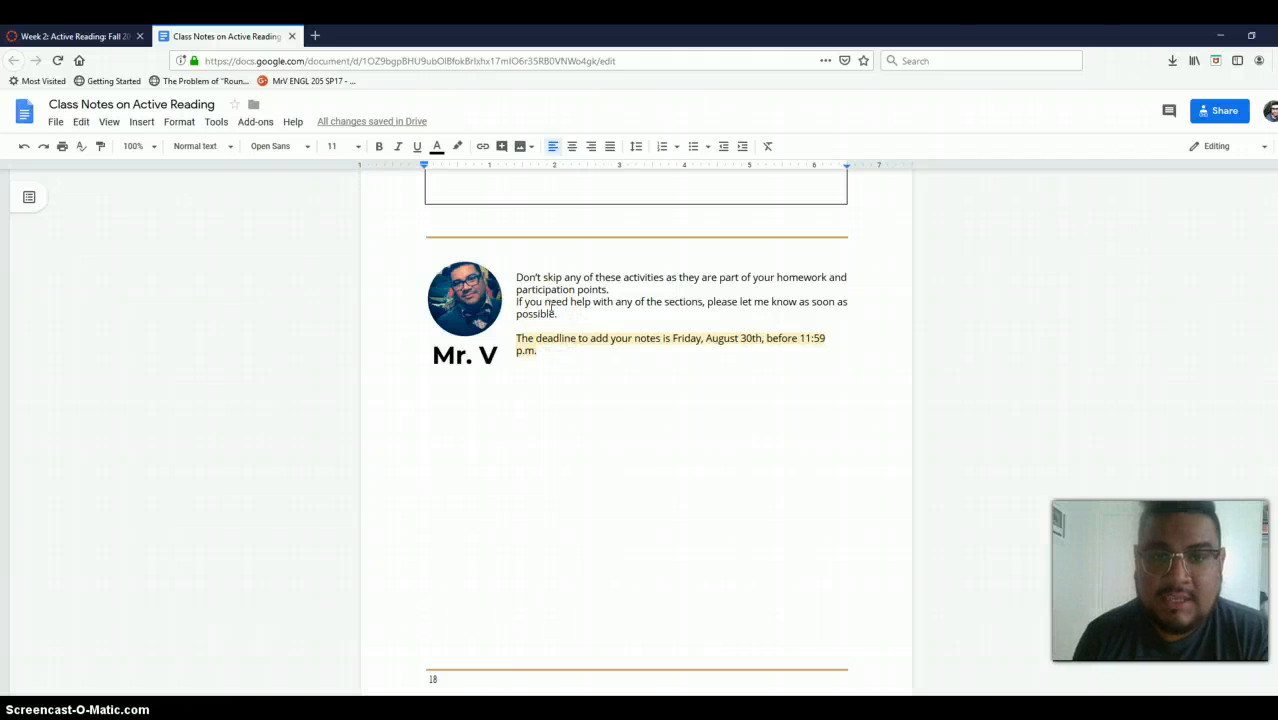